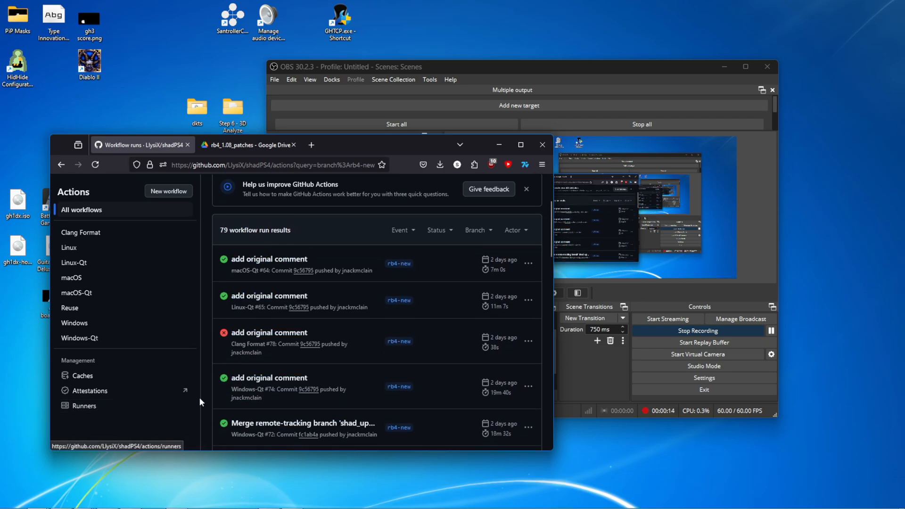
mouse_move(169, 368)
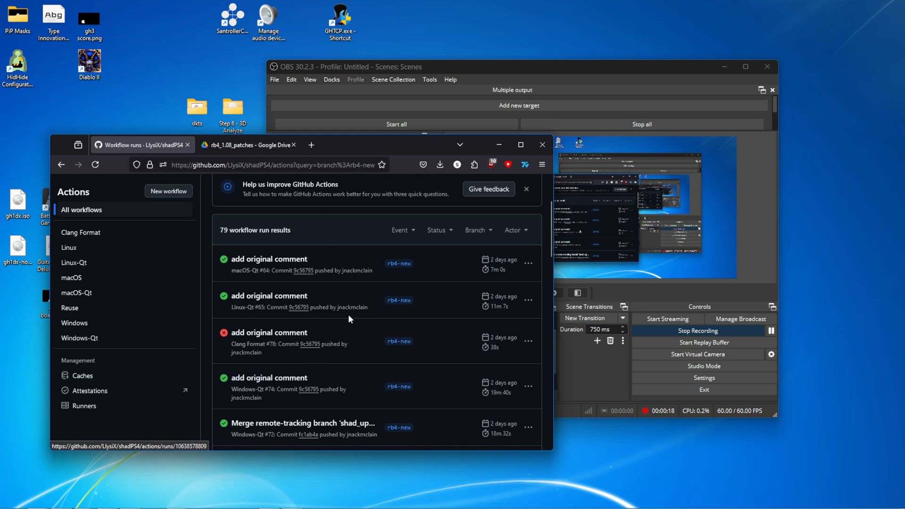
mouse_move(266, 322)
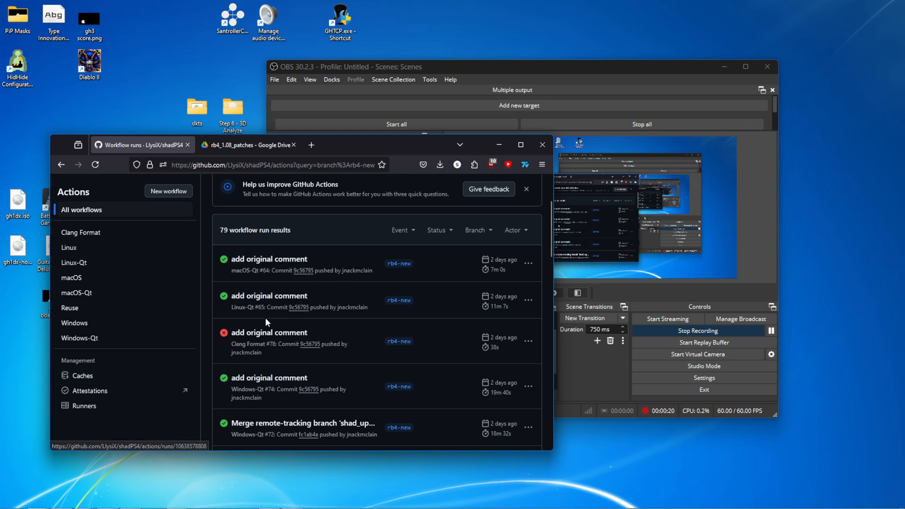
mouse_move(230, 312)
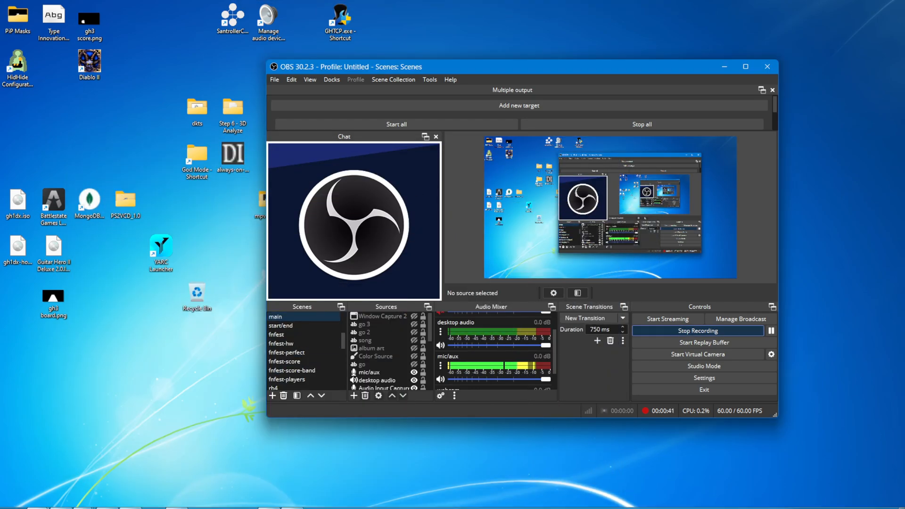
mouse_move(169, 452)
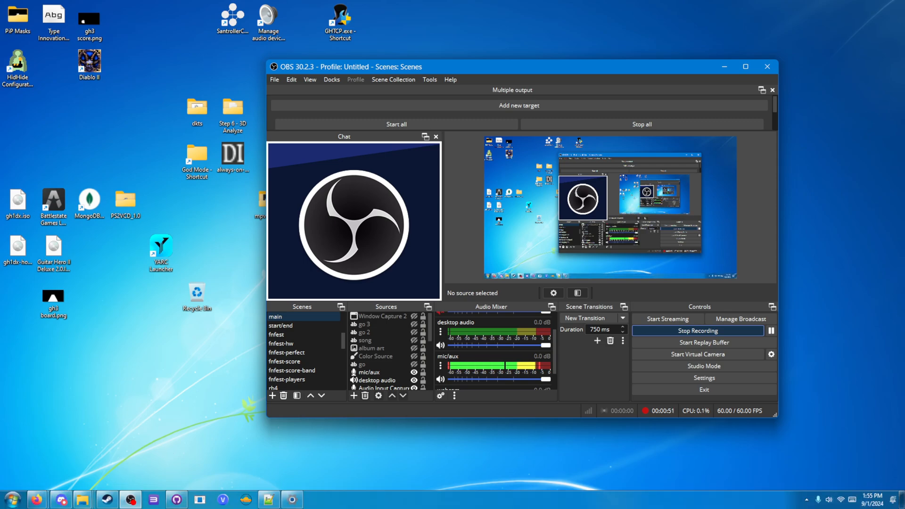
mouse_move(83, 499)
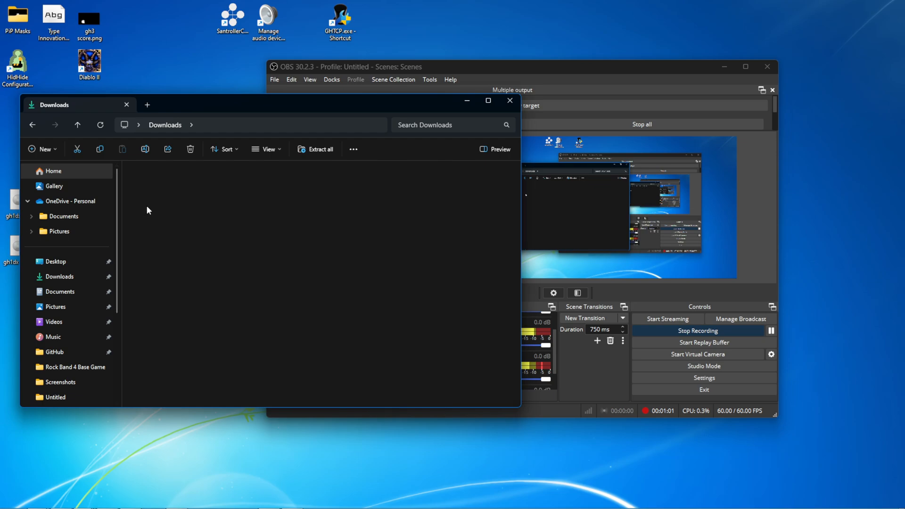
Extract the shadps4-win64-qt.zip archive to H:\shadps4-win64-qt.
click(315, 149)
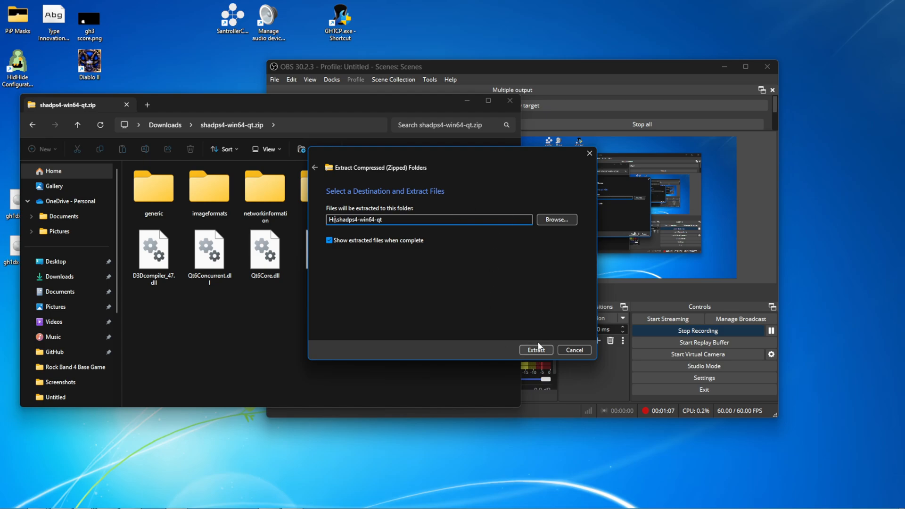
click(535, 349)
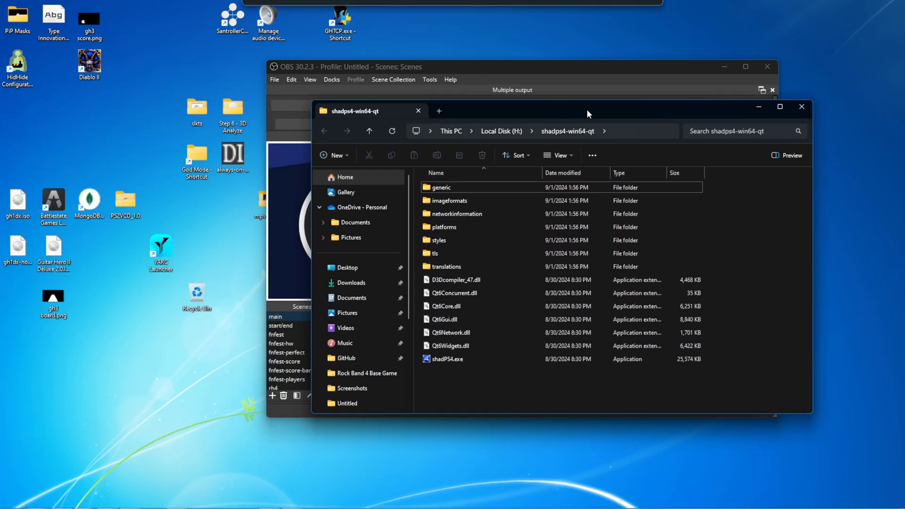
Launch shadPS4 and set the game install directory to a new H:\shadps4-win64-qt\games folder.
double_click(448, 358)
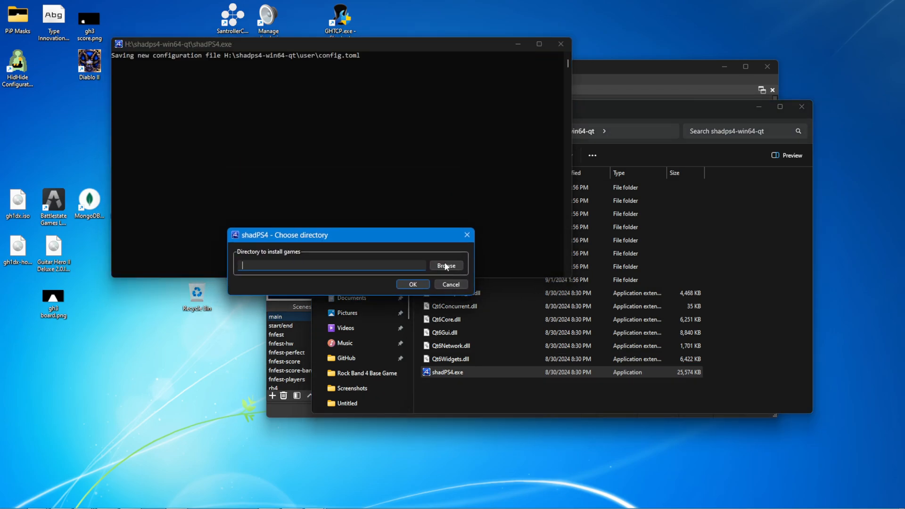
click(445, 266)
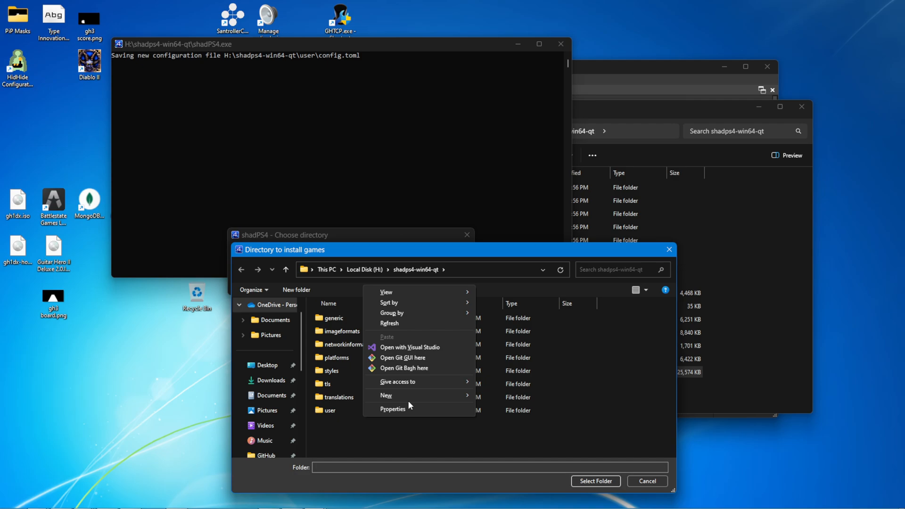
click(386, 395)
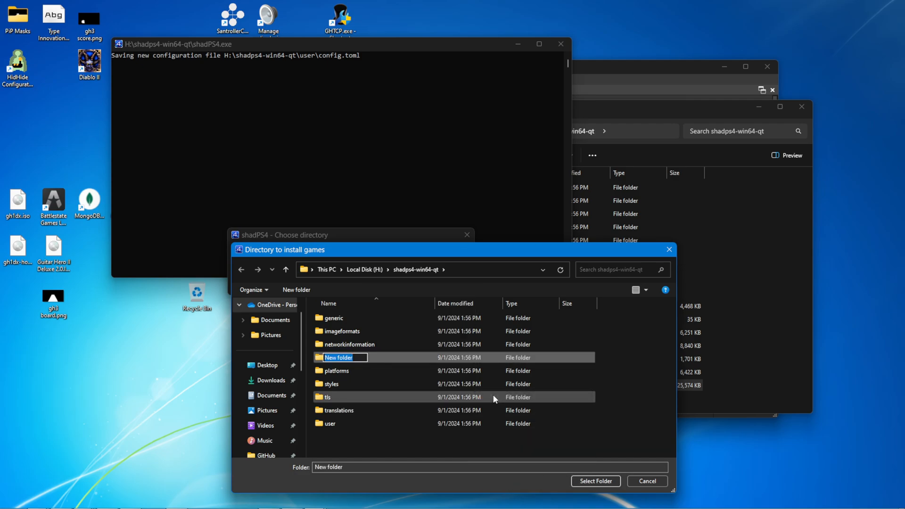
text(games)
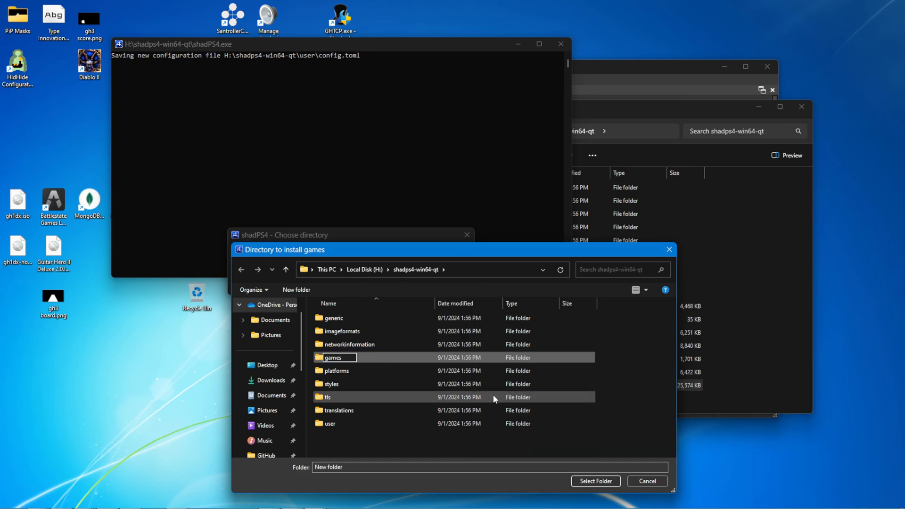
double_click(334, 357)
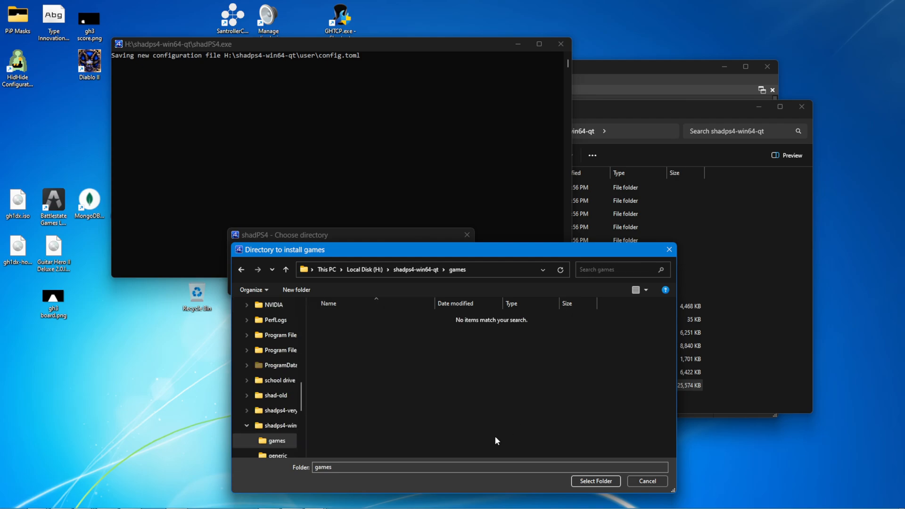
click(595, 481)
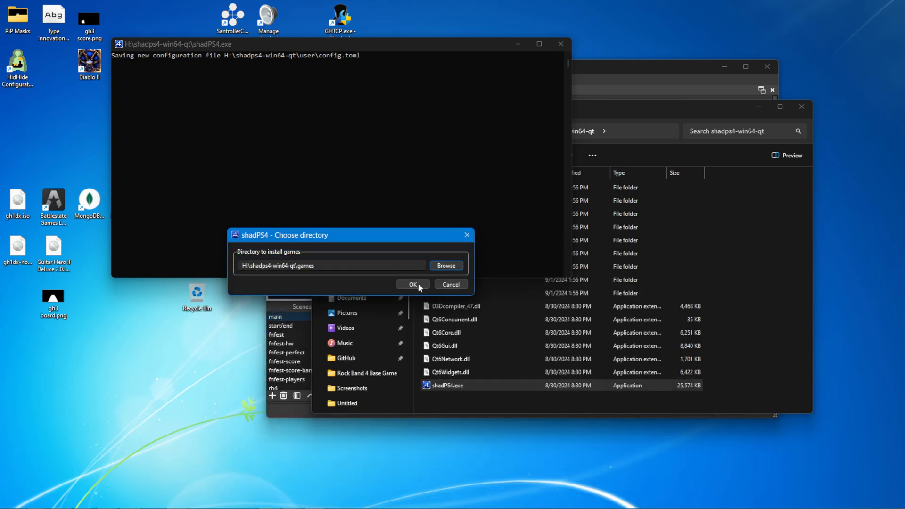
click(412, 284)
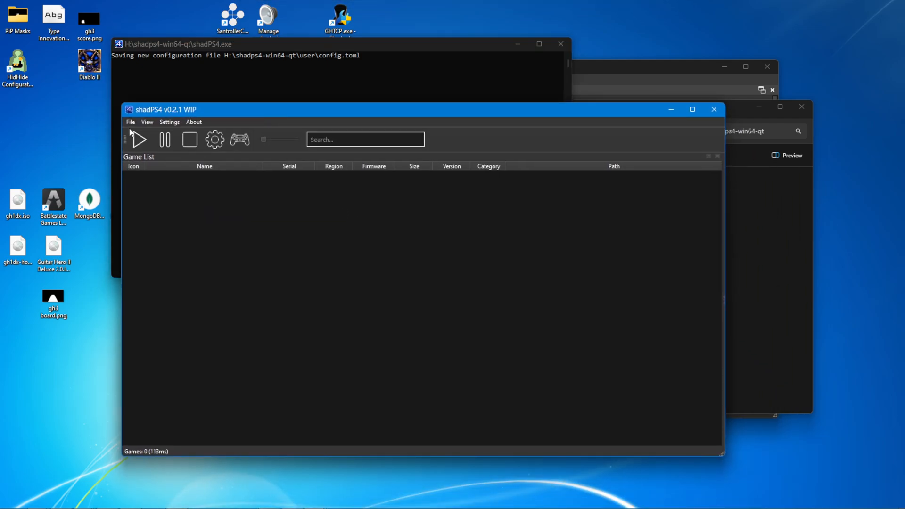
Install the Rock Band 4 base game PKG from D:\Rock Band 4 Base Game.
click(130, 121)
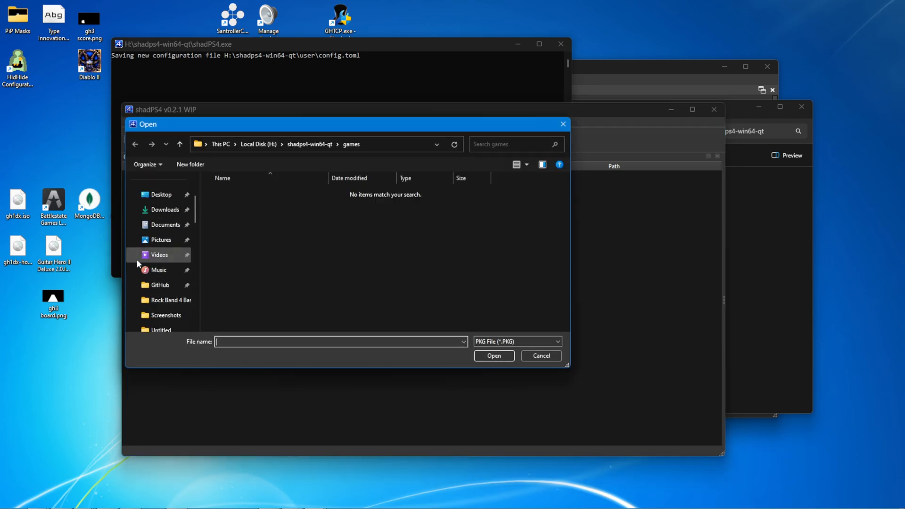
double_click(173, 300)
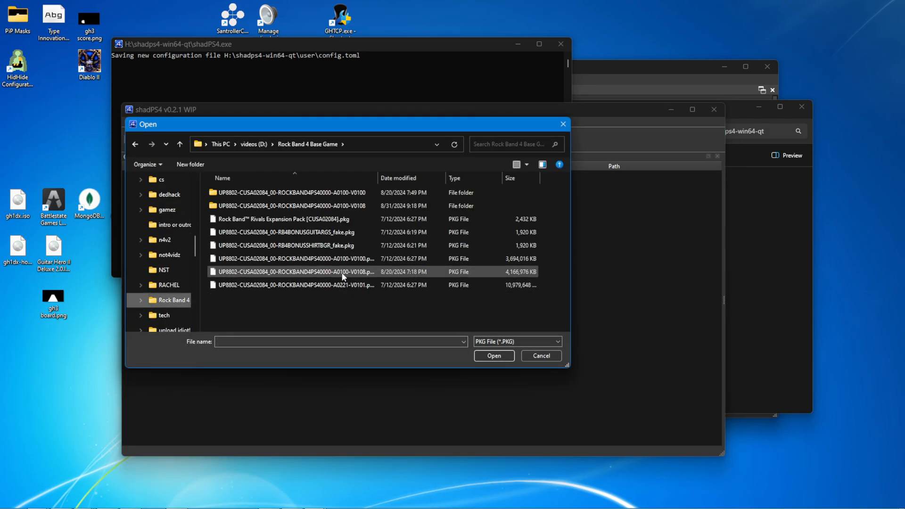
click(493, 356)
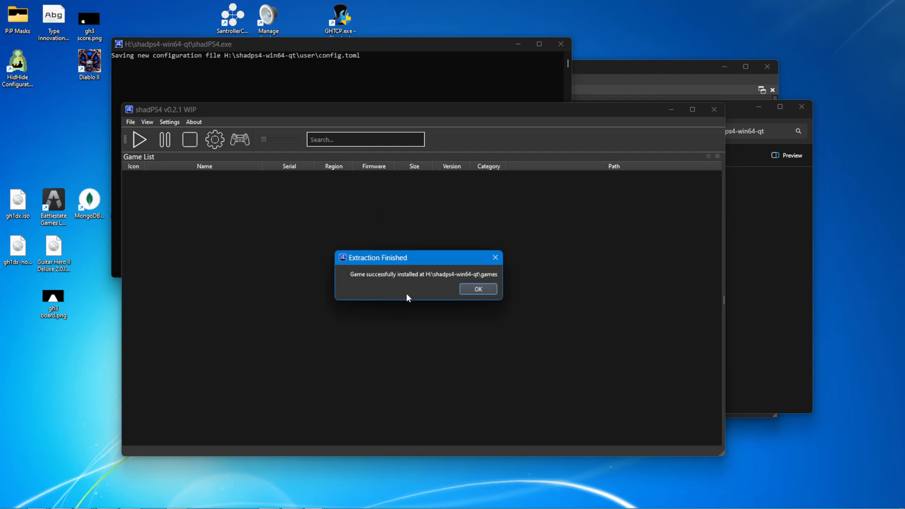
Dismiss the install message and inspect libfmod.prx and libfmodstudio.prx in games\CUSA02084.
click(478, 288)
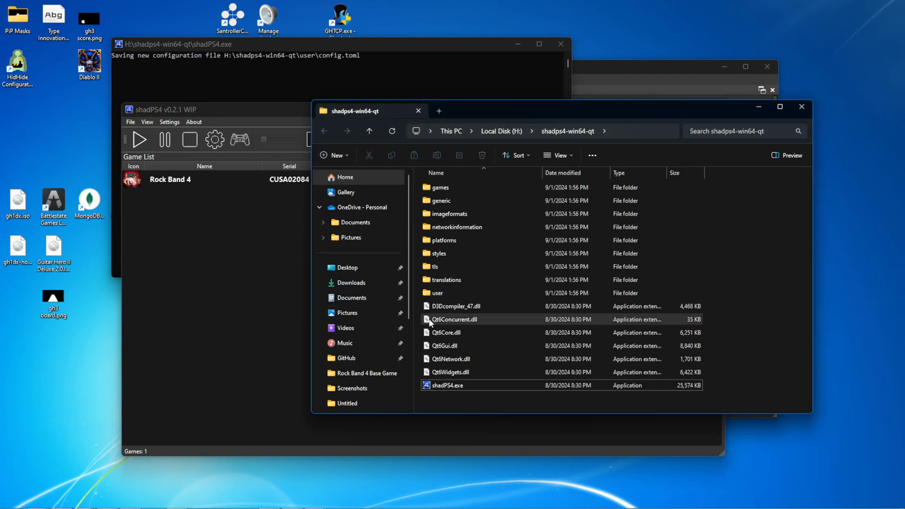
double_click(442, 187)
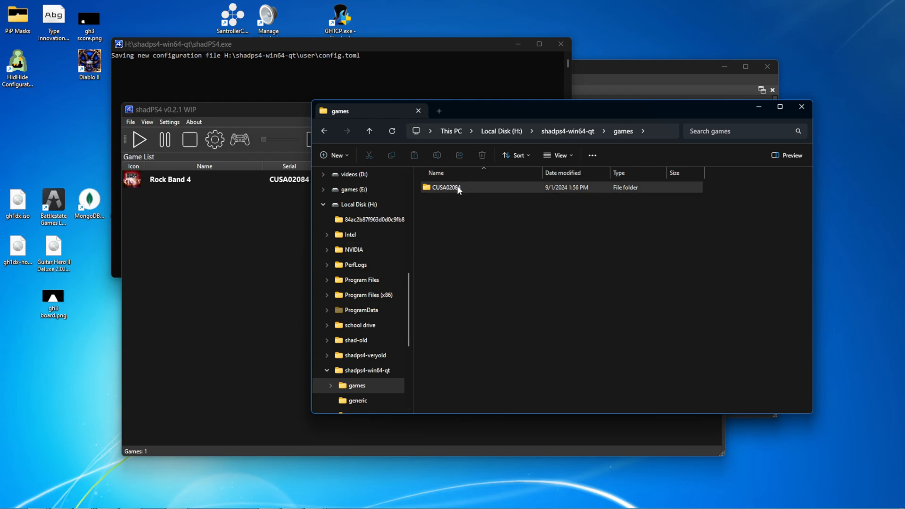
double_click(444, 187)
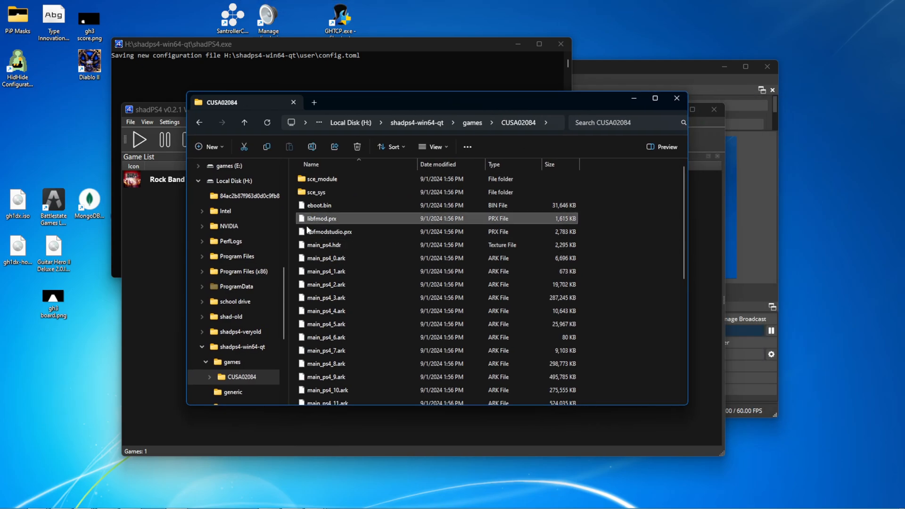
click(328, 232)
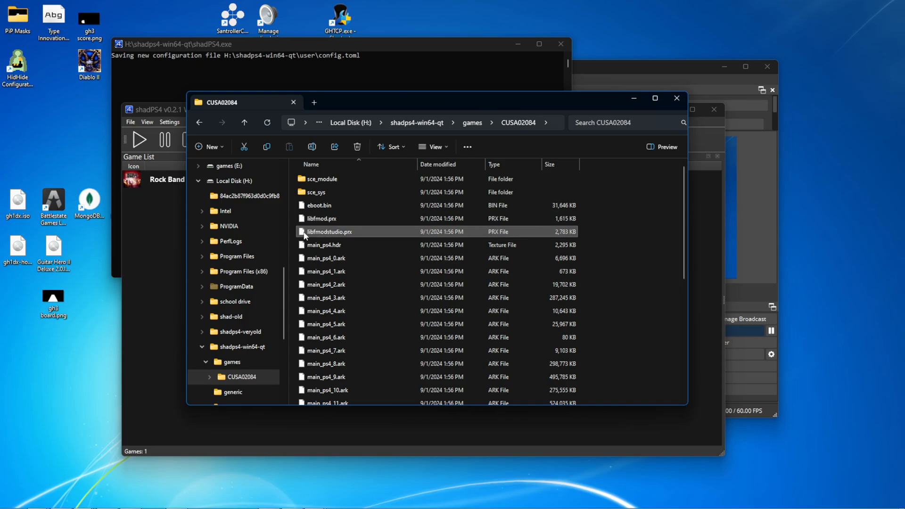
click(321, 218)
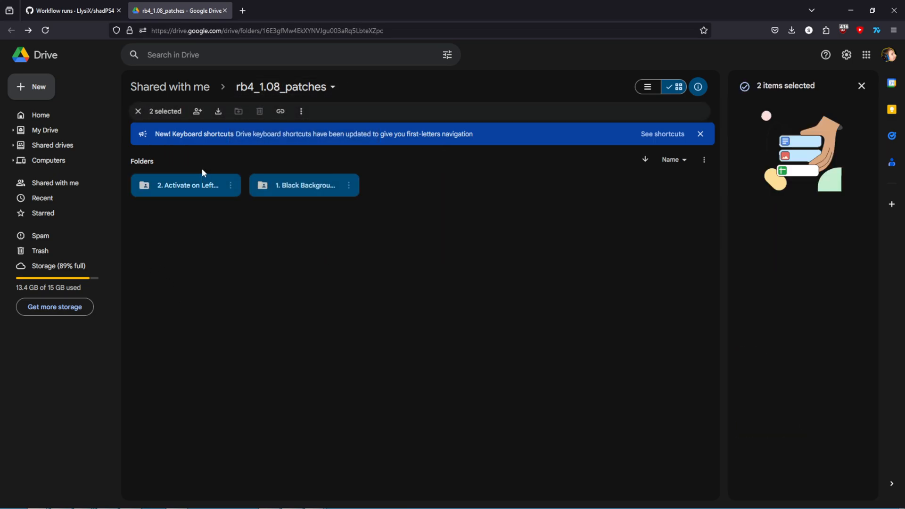
View details of the Black Background and Activate on Left Dpad patch folders.
click(303, 185)
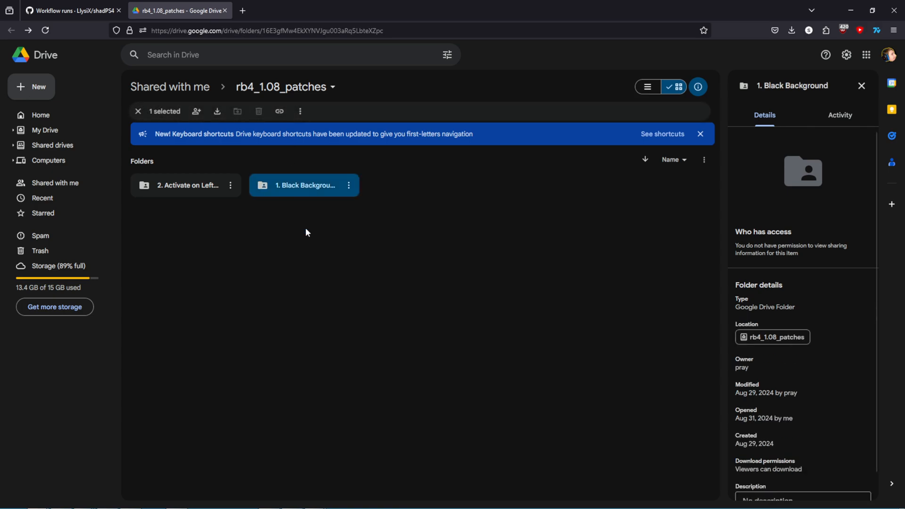
mouse_move(193, 185)
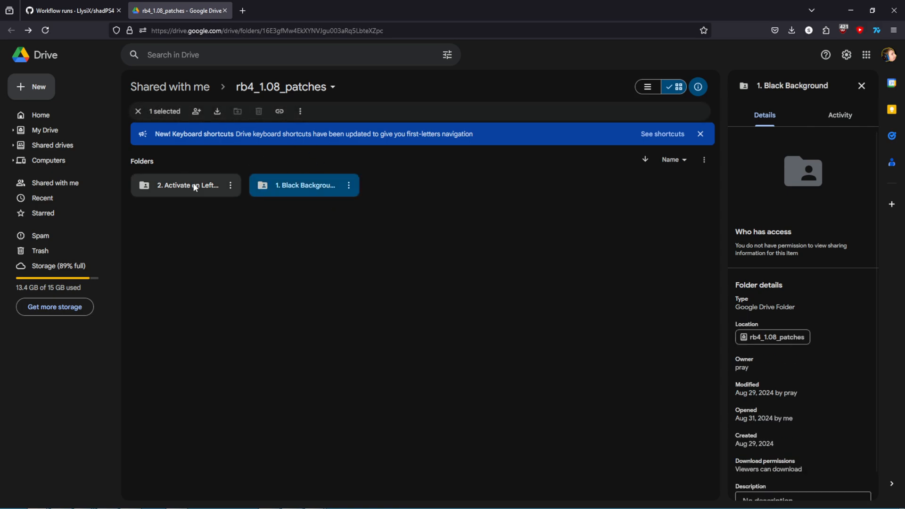
click(185, 186)
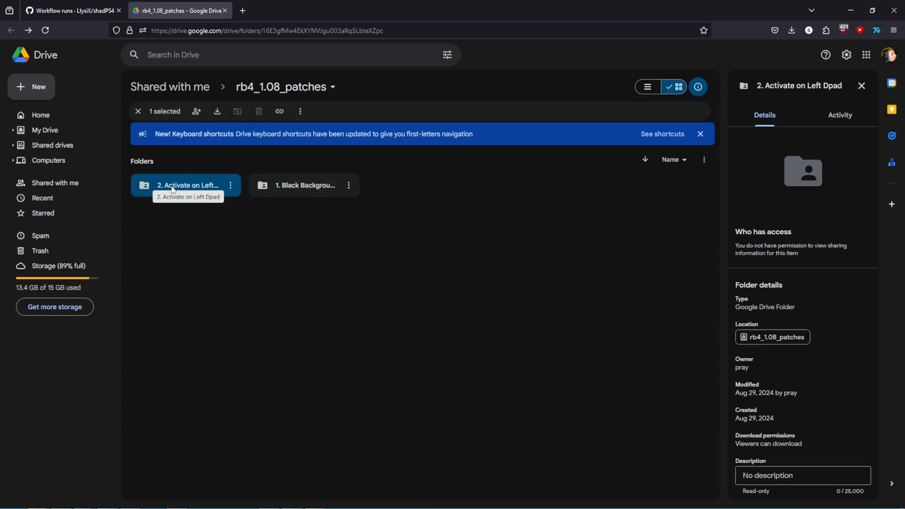
mouse_move(203, 170)
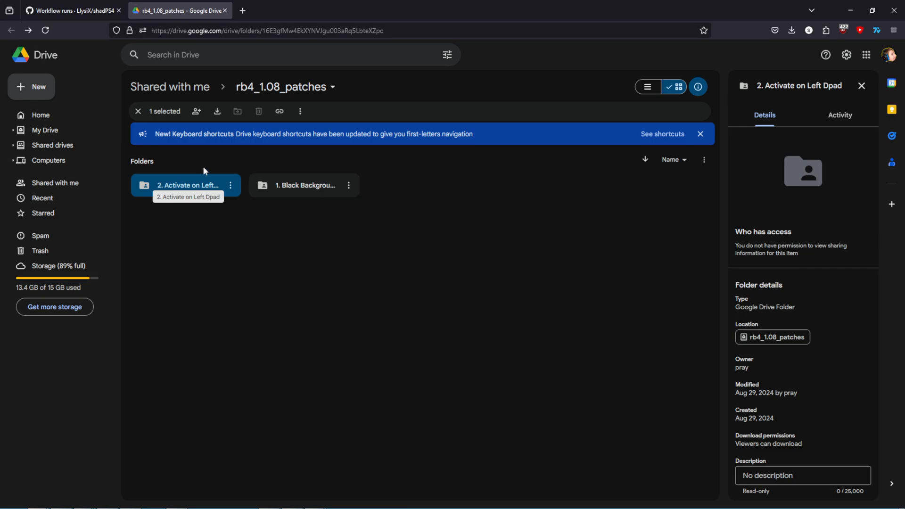
mouse_move(200, 183)
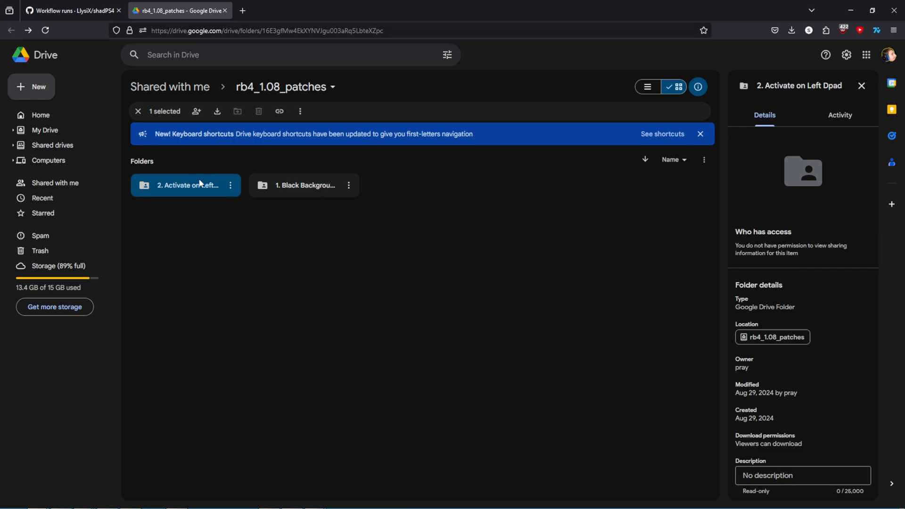
mouse_move(380, 5)
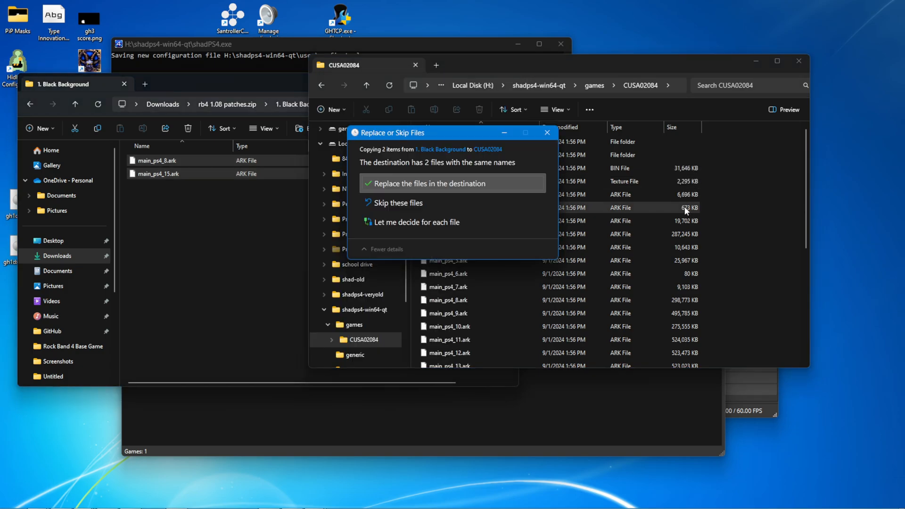
Overwrite CUSA02084's files with the Black Background patch, then open 2. Activate on Left Dpad.
click(430, 183)
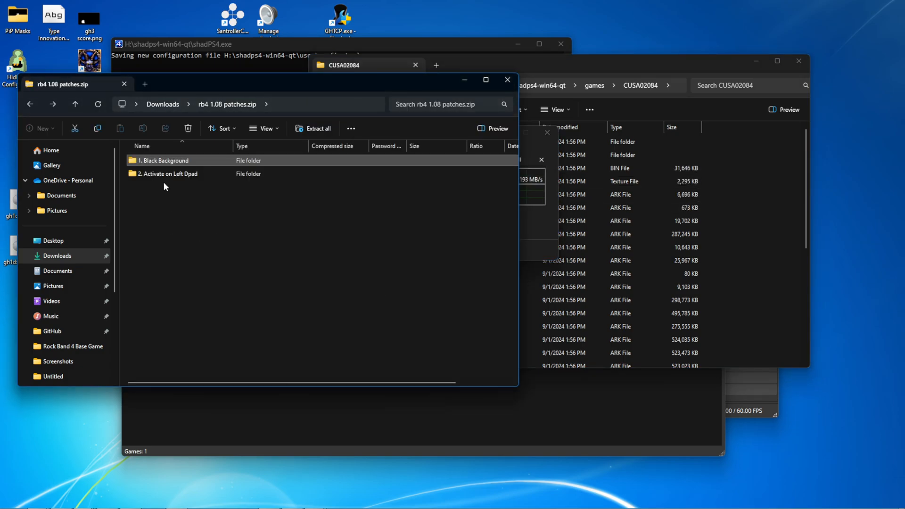
double_click(168, 174)
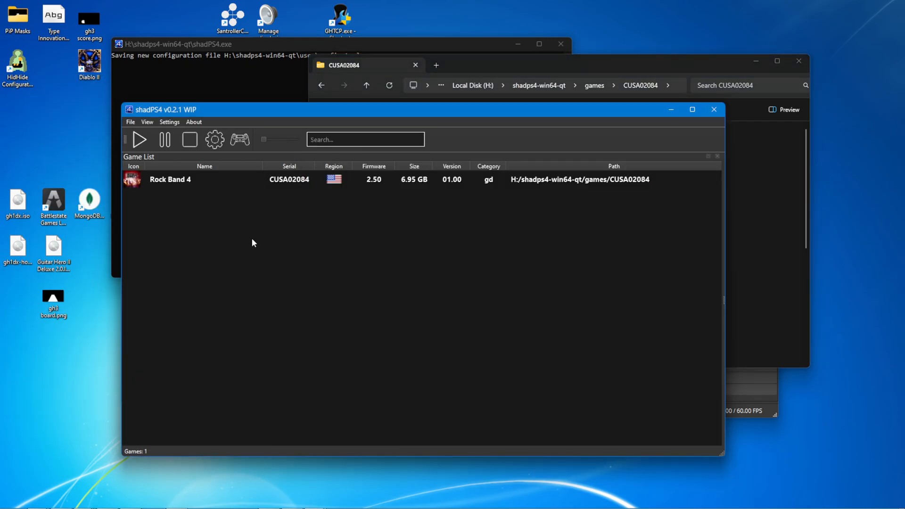
mouse_move(280, 211)
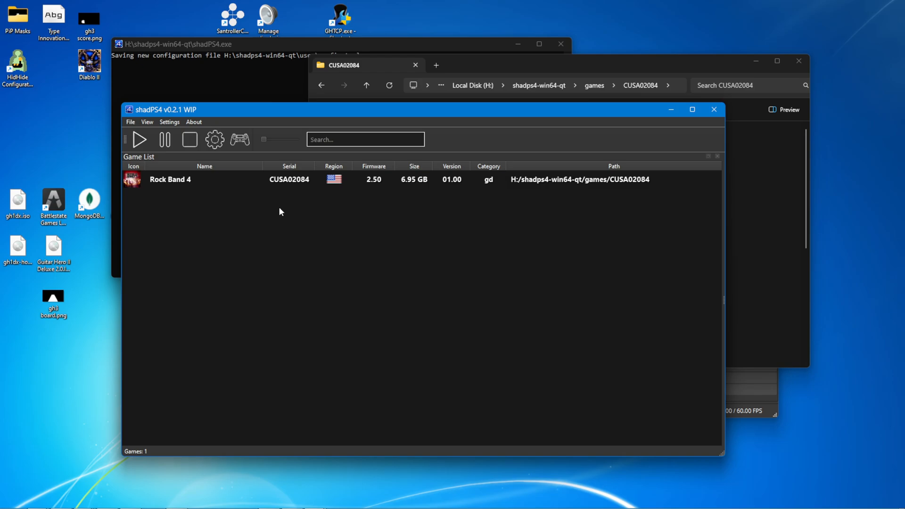
mouse_move(778, 503)
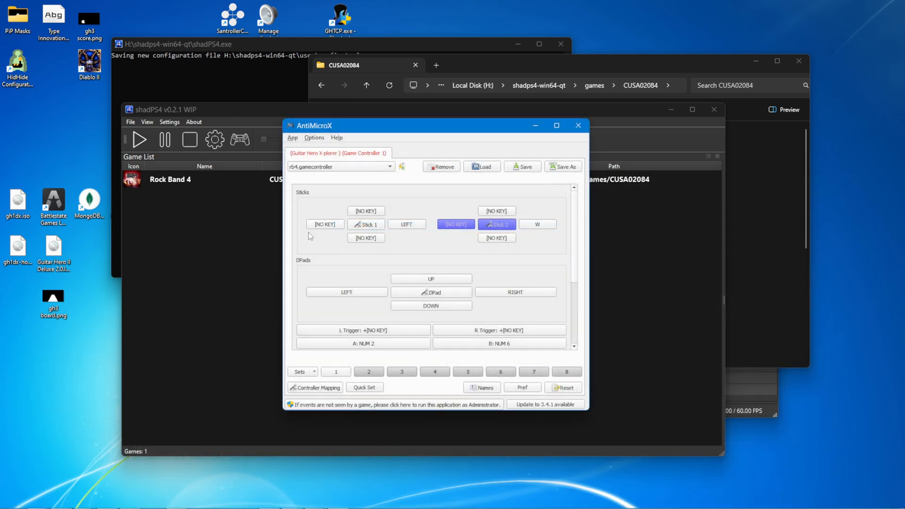
mouse_move(320, 253)
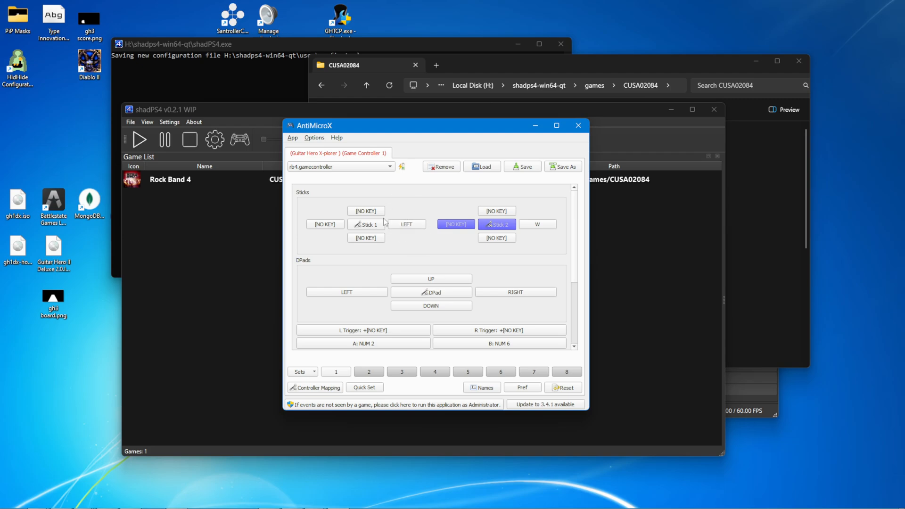
mouse_move(407, 249)
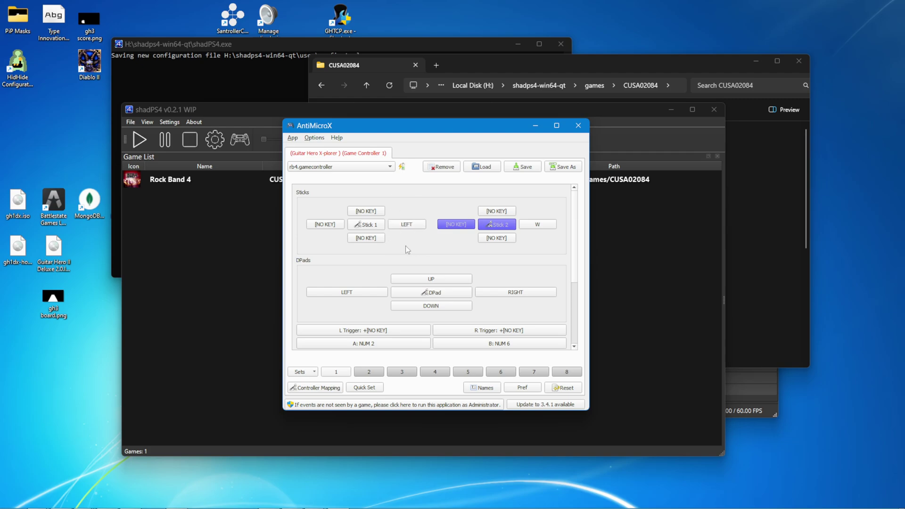
mouse_move(454, 260)
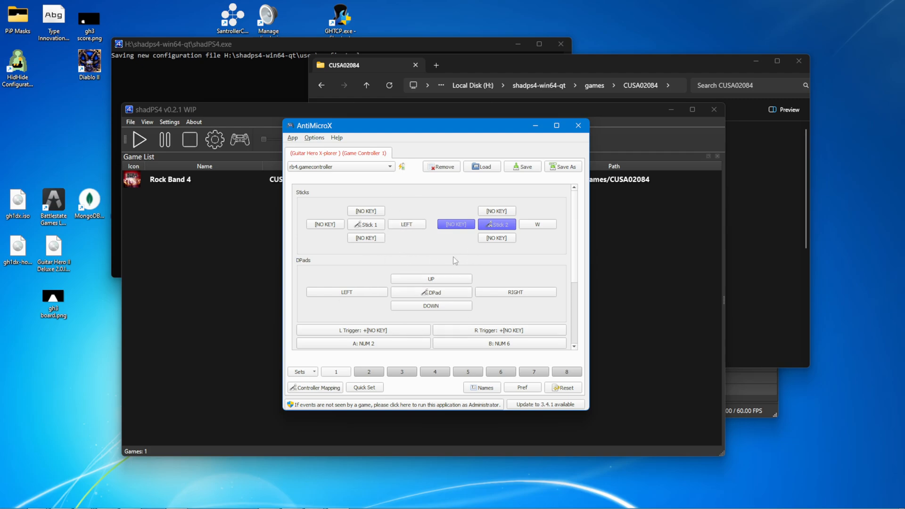
Scroll through the rb4.gamecontroller stick, DPad and button mappings in AntiMicroX.
scroll(down, 3)
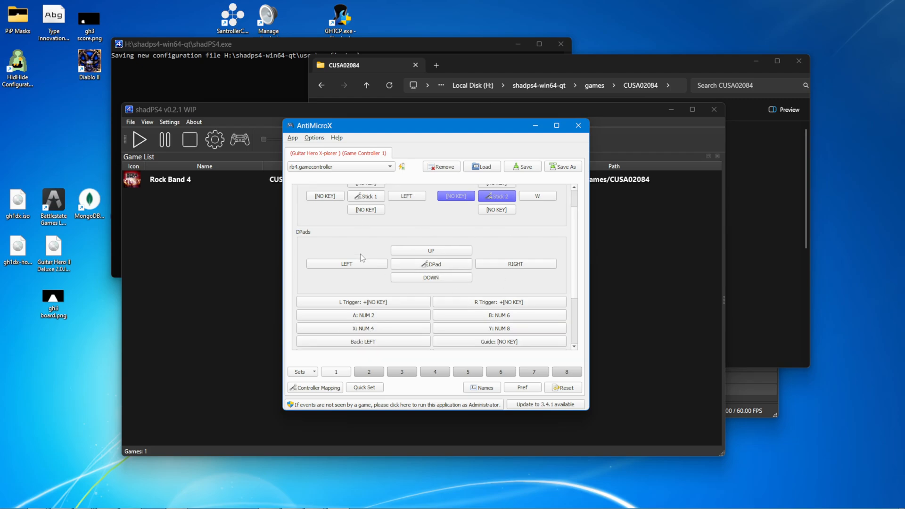
scroll(up, 3)
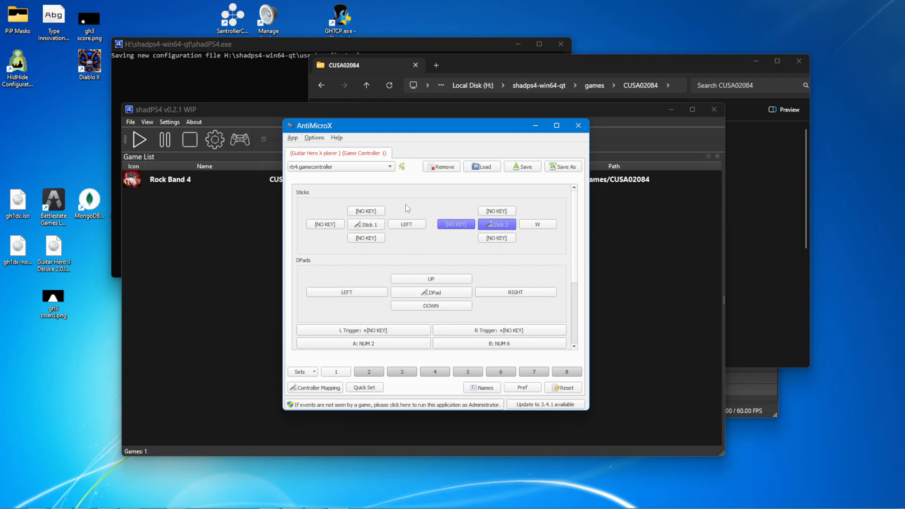
mouse_move(537, 236)
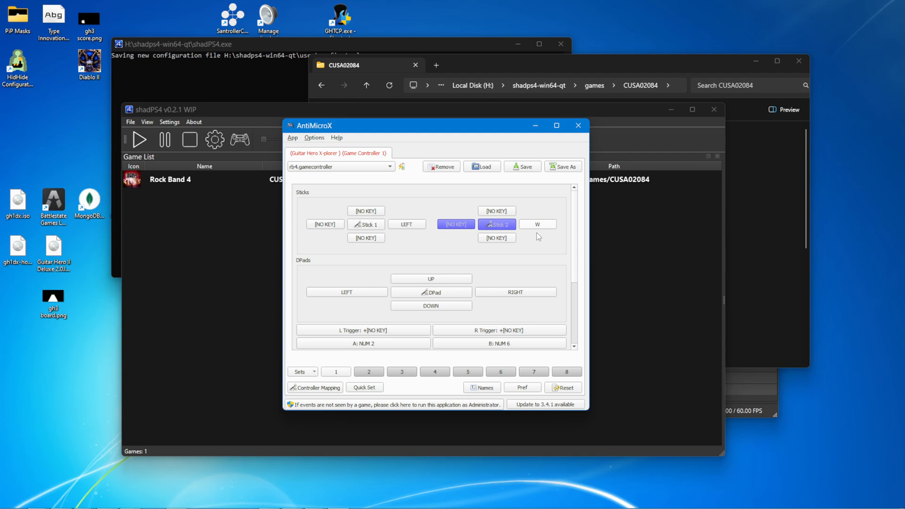
scroll(down, 3)
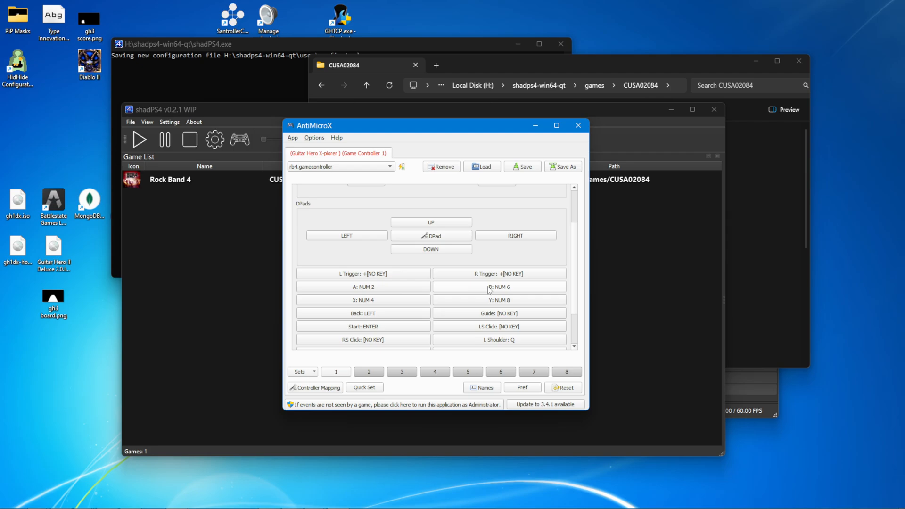
mouse_move(414, 300)
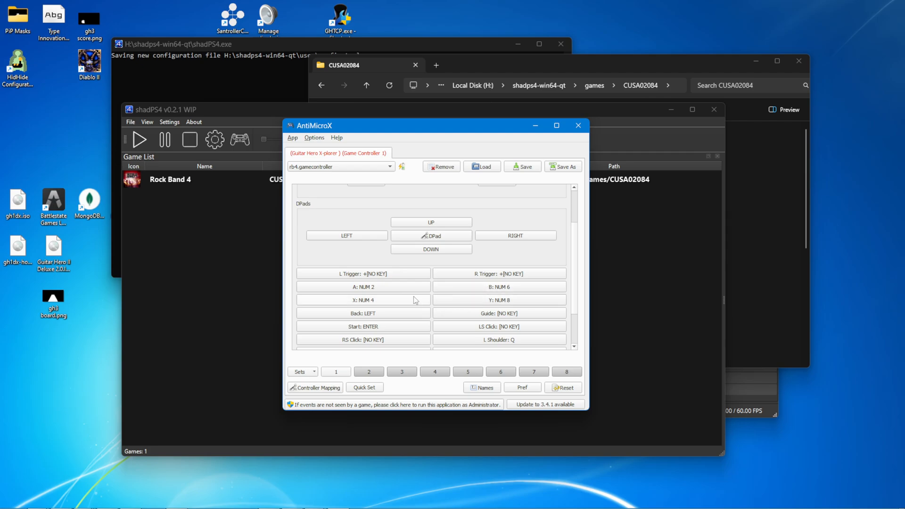
mouse_move(505, 349)
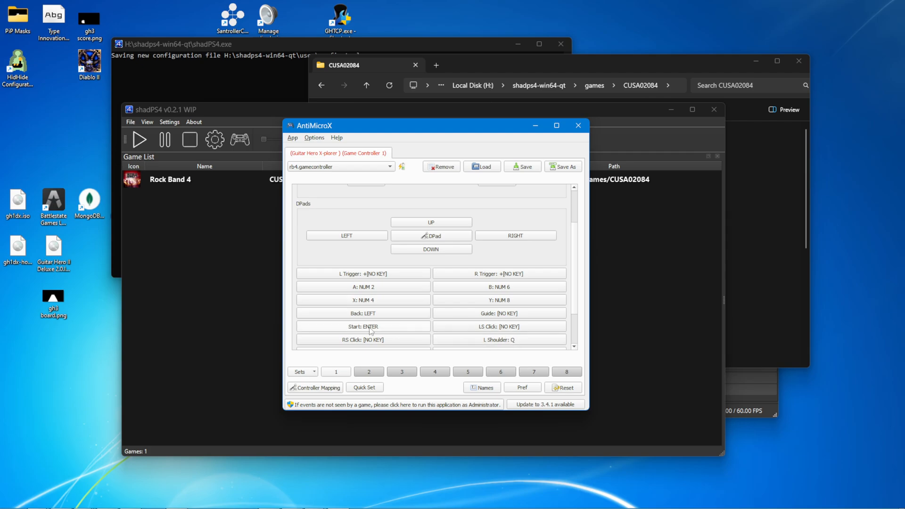
mouse_move(368, 316)
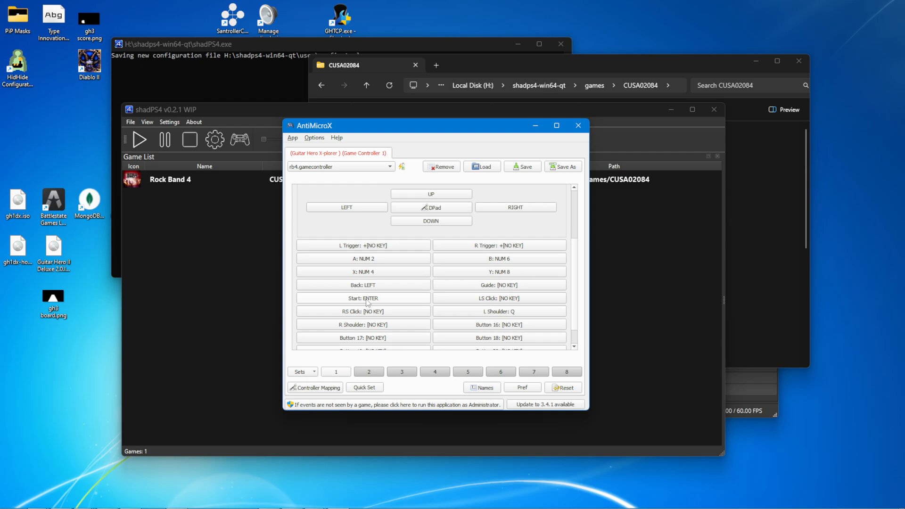
scroll(down, 3)
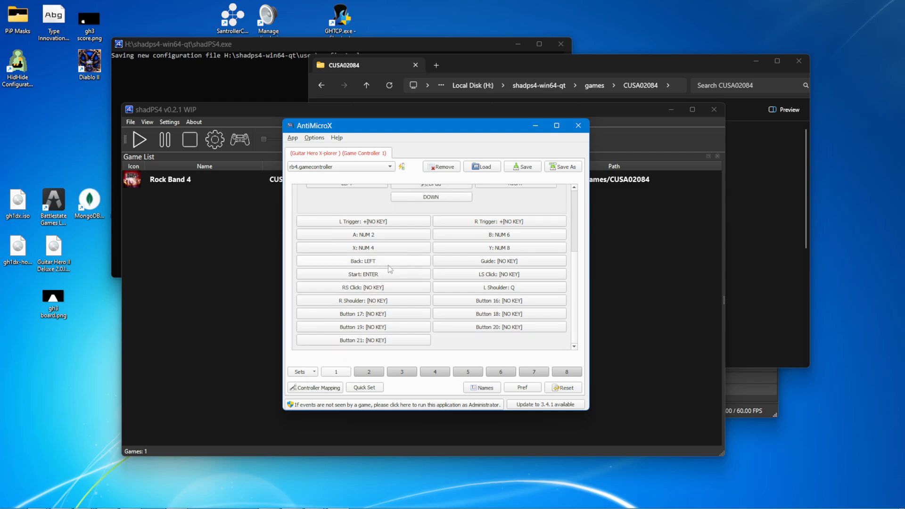
scroll(up, 3)
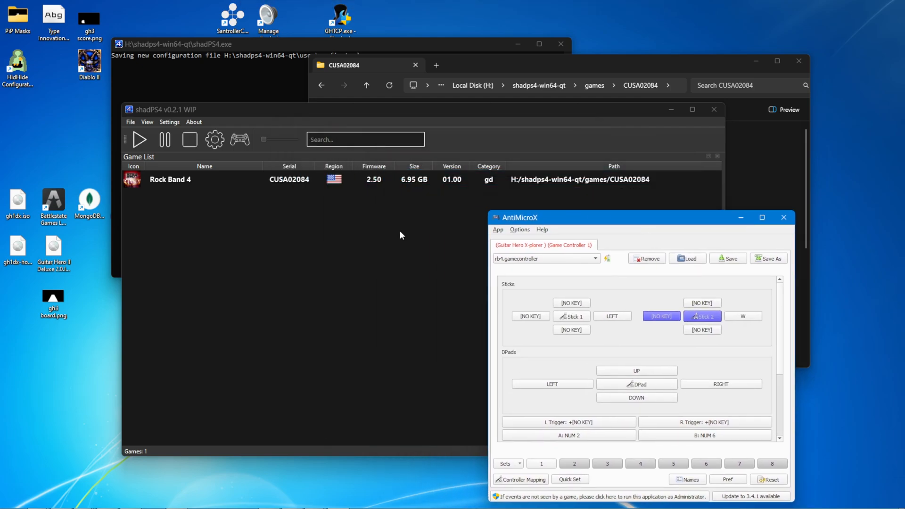
Set the shadPS4 Log Filter to *:Critical in the settings.
click(400, 236)
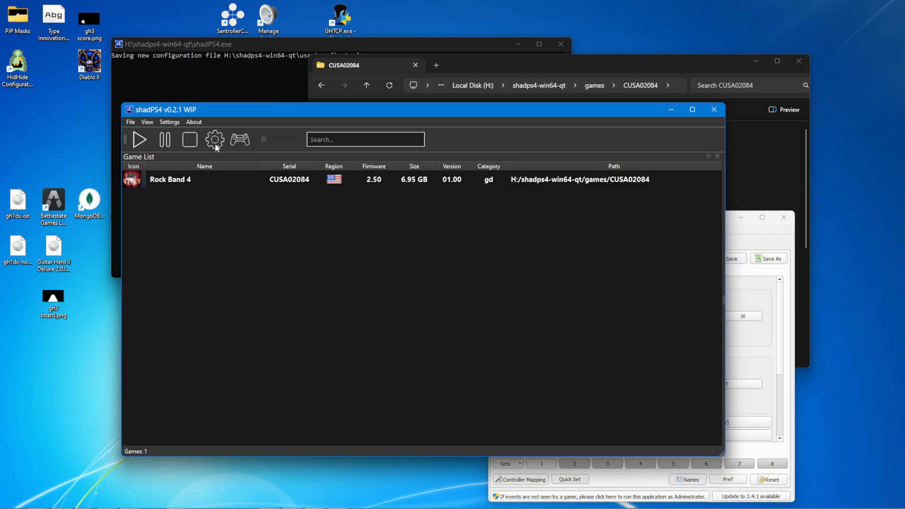
click(214, 140)
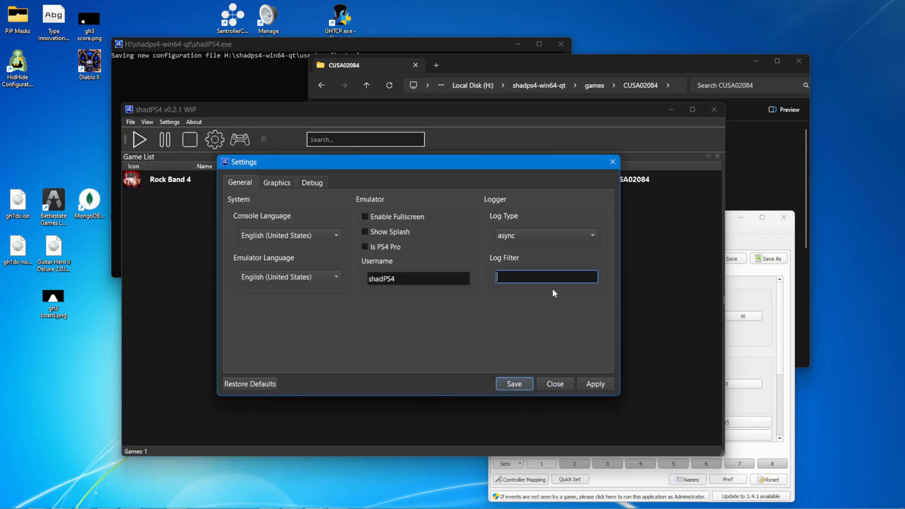
text(*)
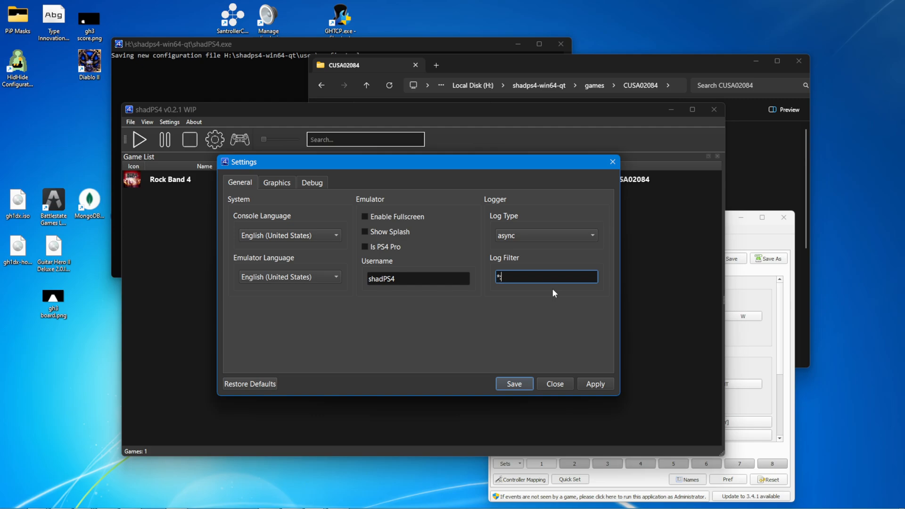
text(c)
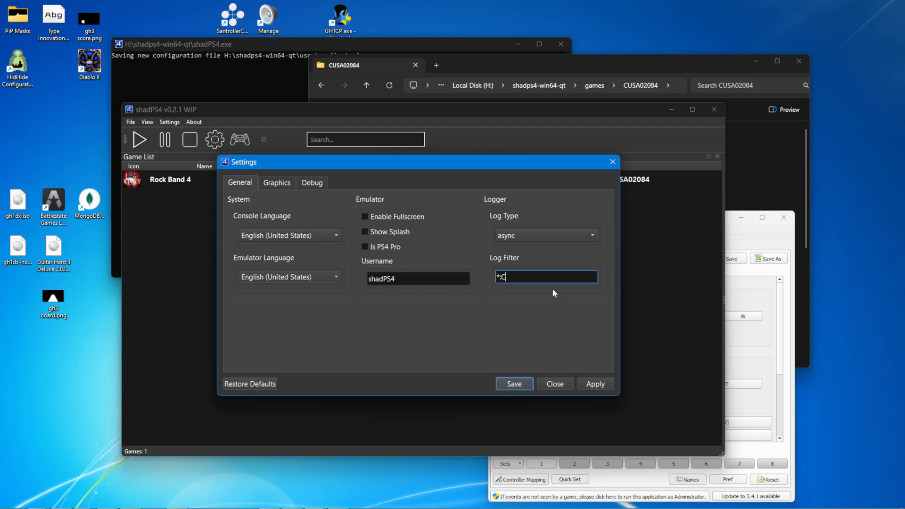
text(ritical)
click(418, 278)
text(LysiX)
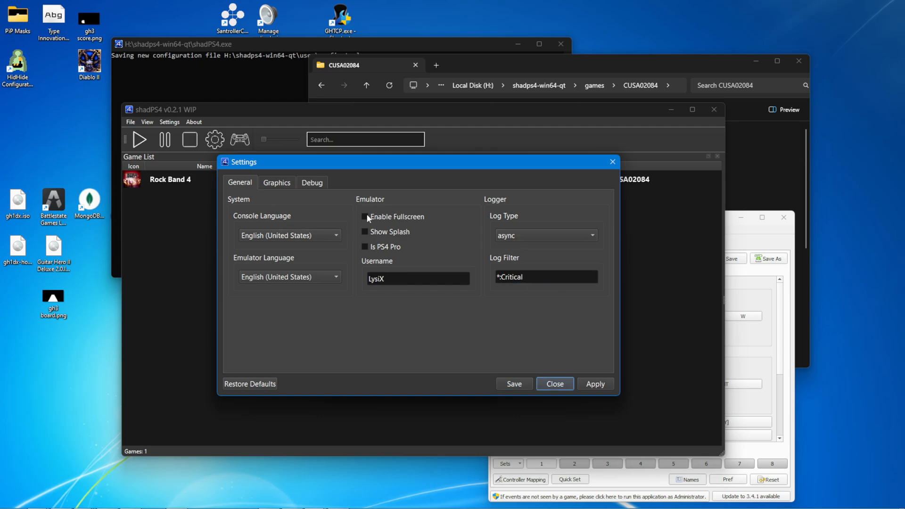
Set Graphics resolution to 1920×1080 with Vblank Divider 9999, and save the settings.
click(277, 183)
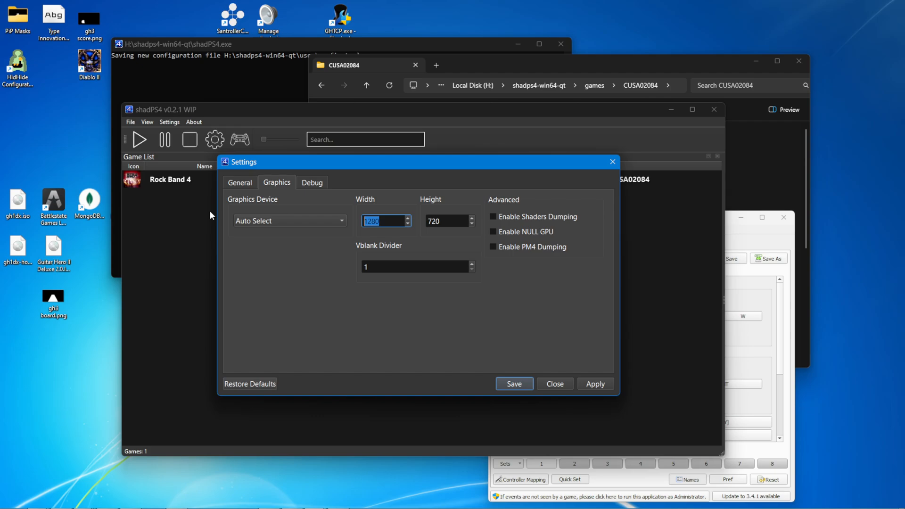
text(19)
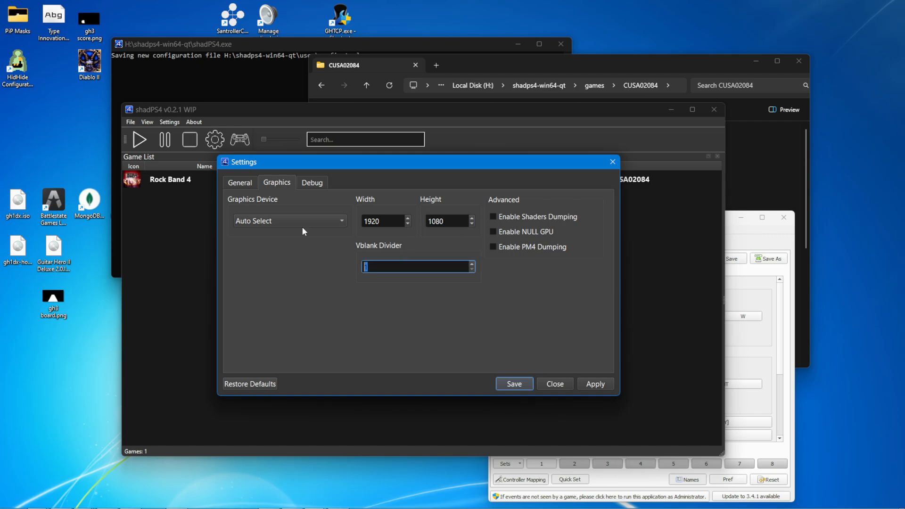
text(9999)
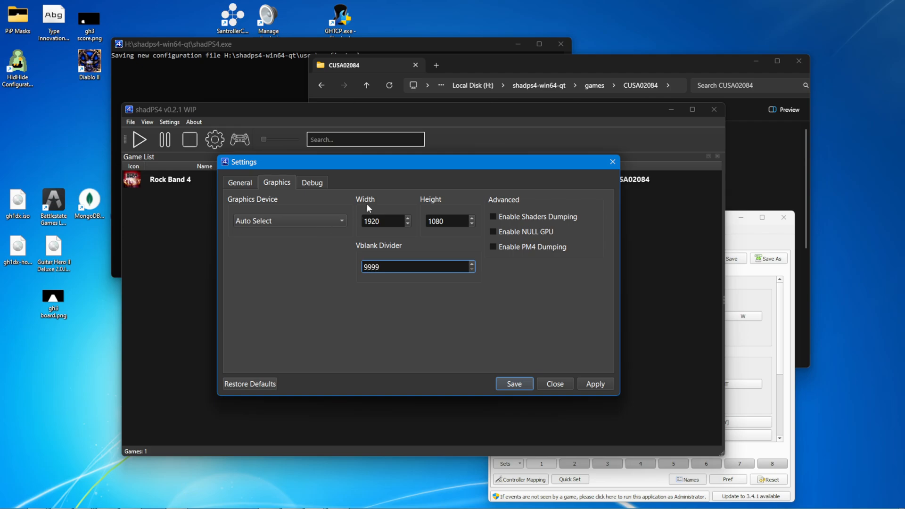
triple_click(417, 266)
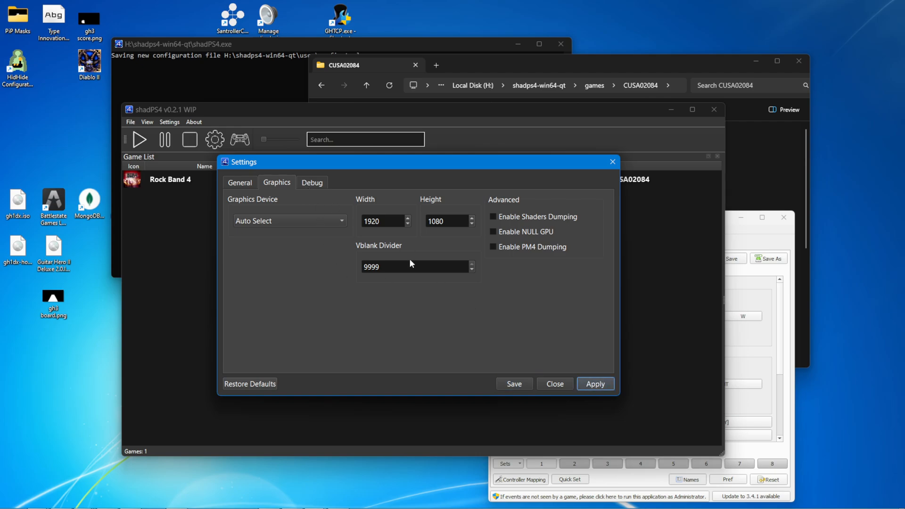
mouse_move(349, 269)
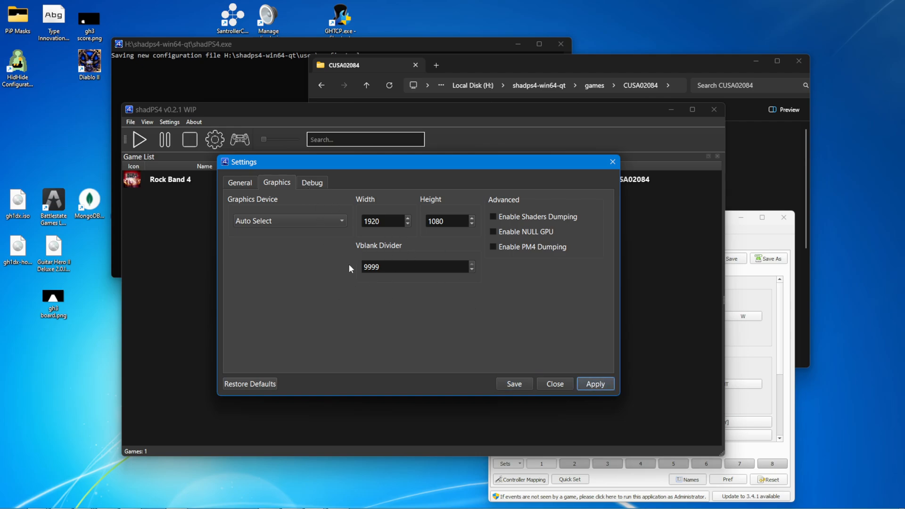
mouse_move(320, 222)
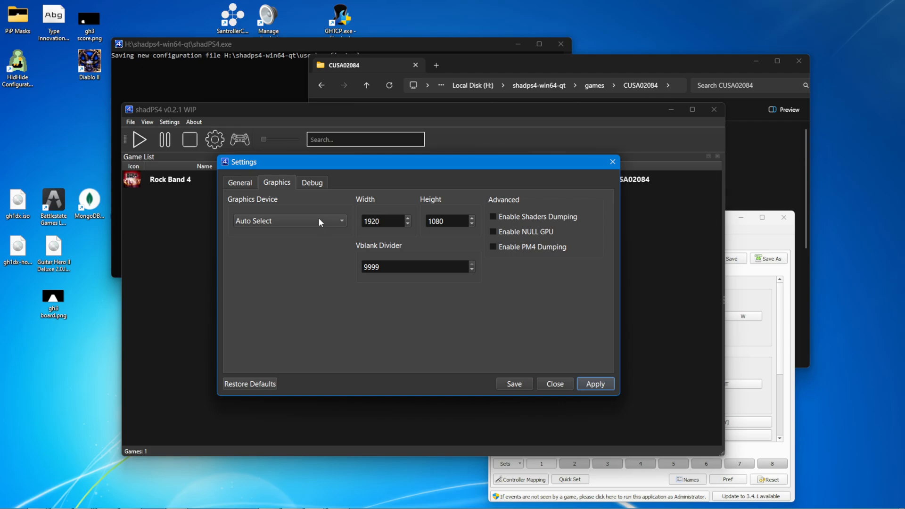
click(553, 383)
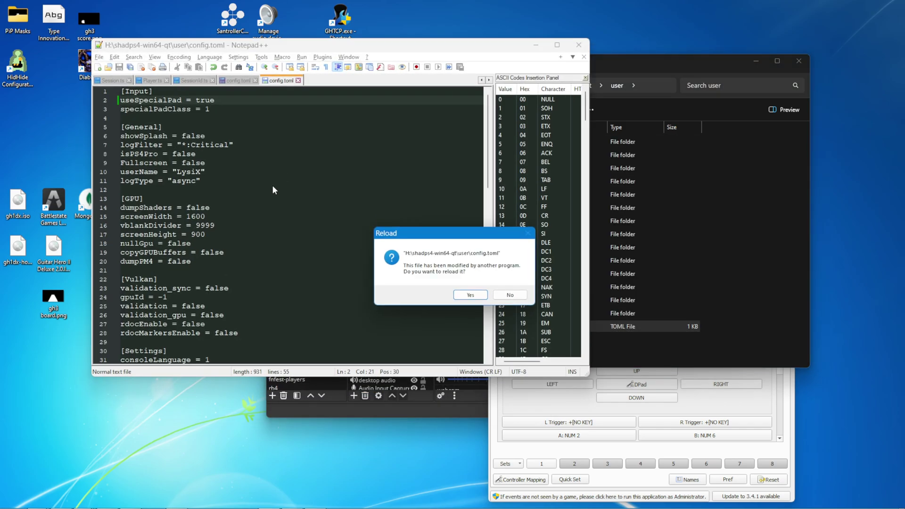
Reload config.toml and set useSpecialPad = true and specialPadClass = 1.
click(470, 295)
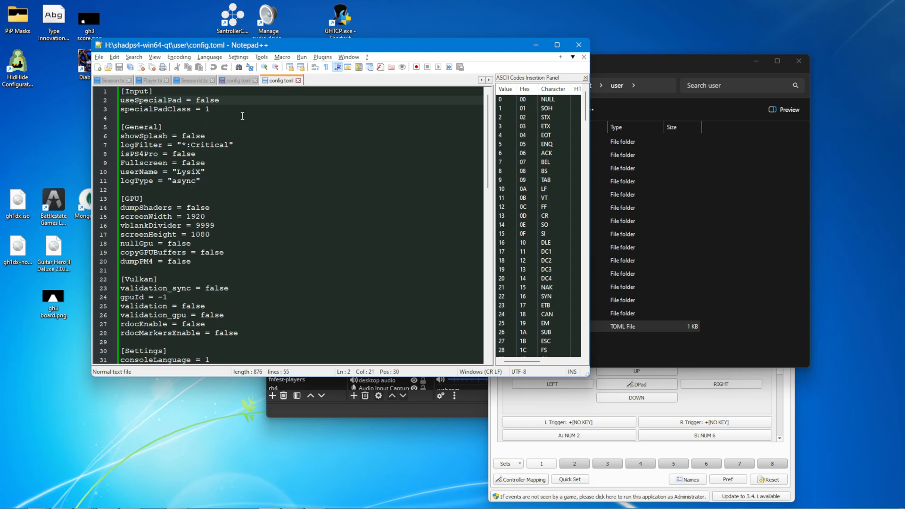
double_click(200, 100)
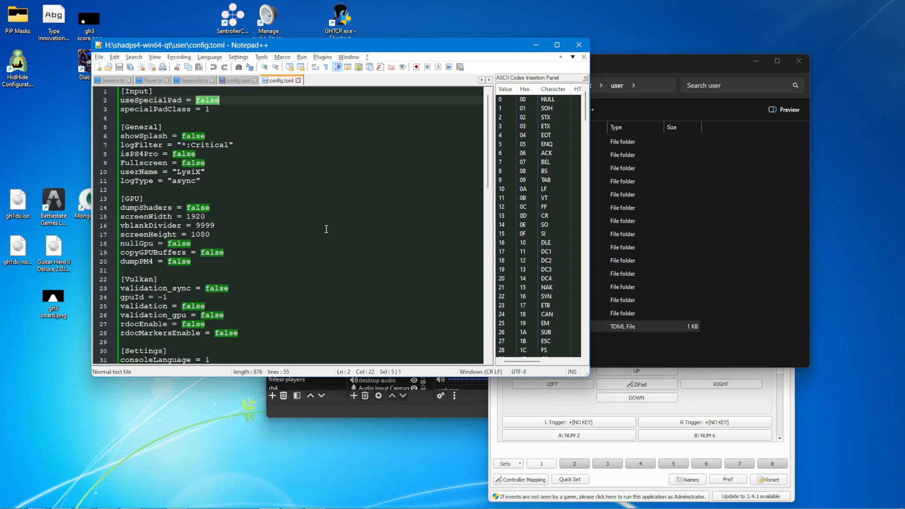
text(true)
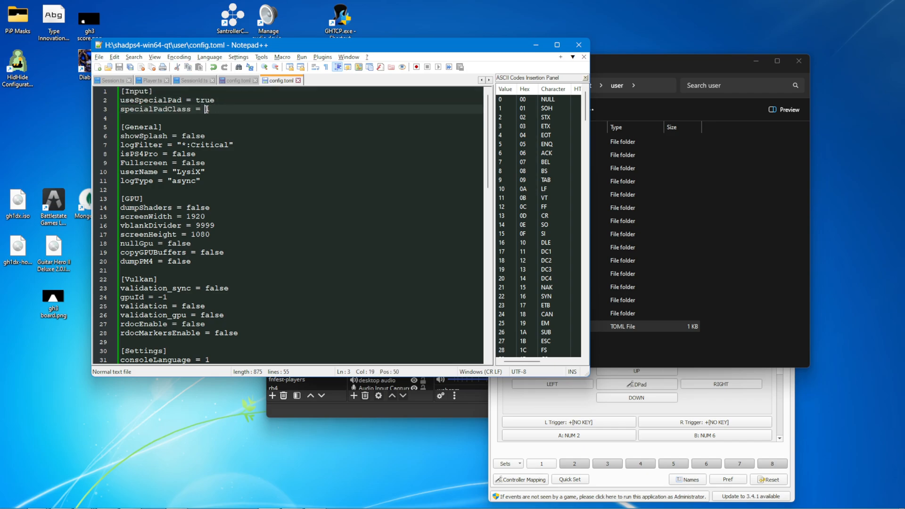
text(1)
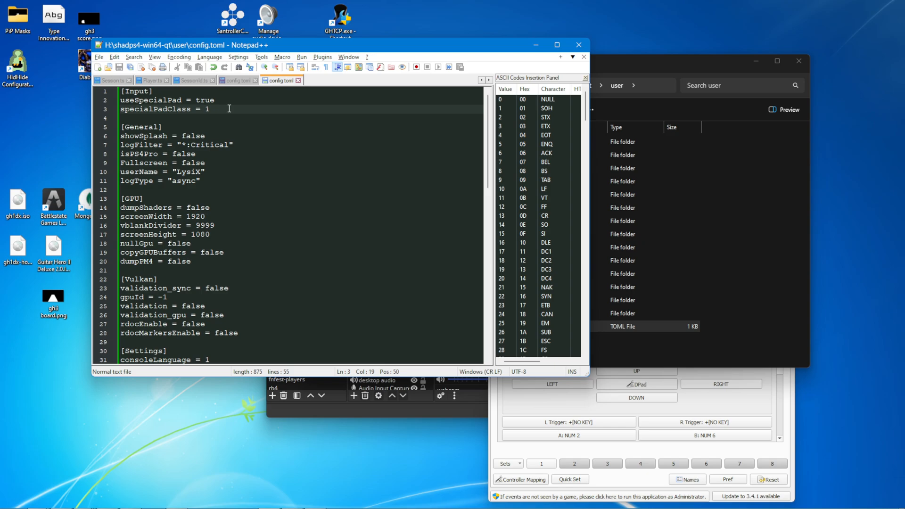
double_click(202, 100)
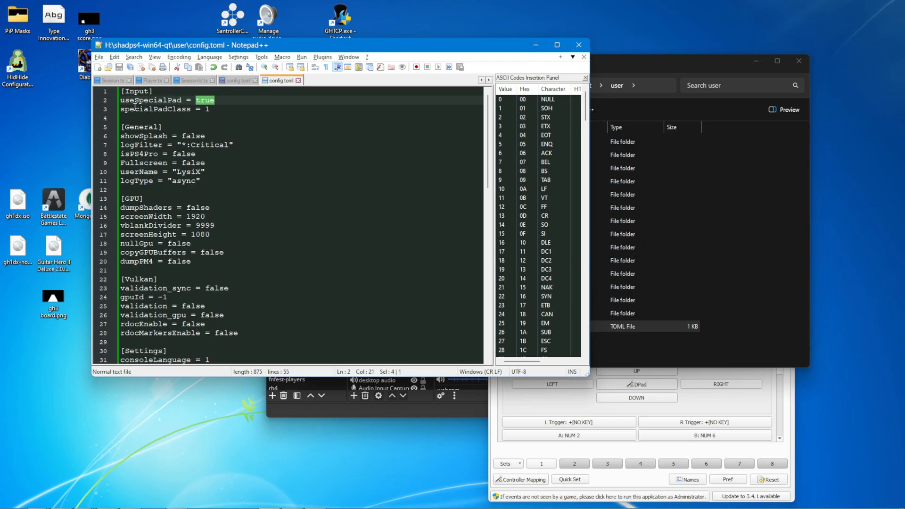
mouse_move(265, 92)
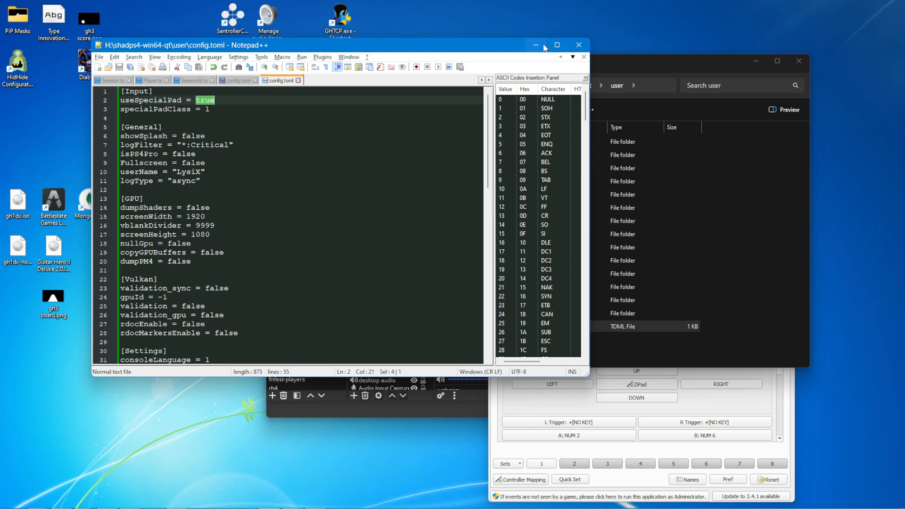
mouse_move(519, 55)
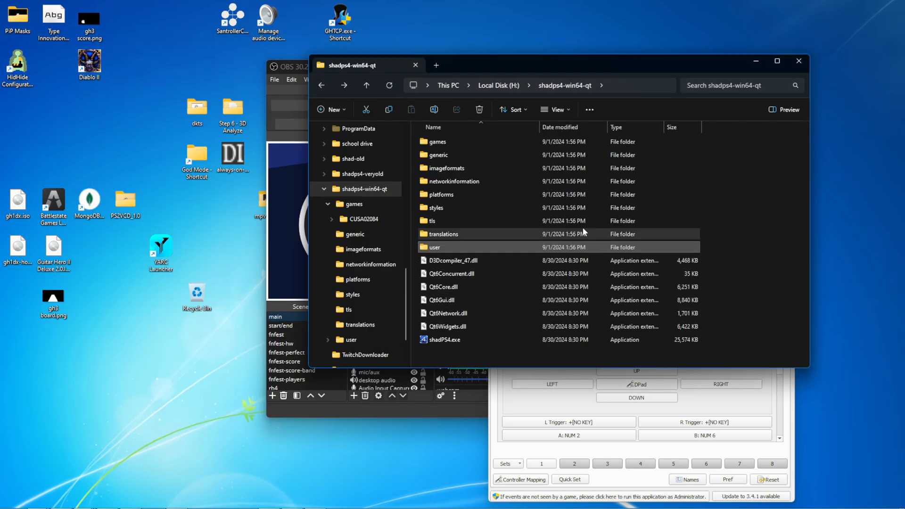
double_click(444, 339)
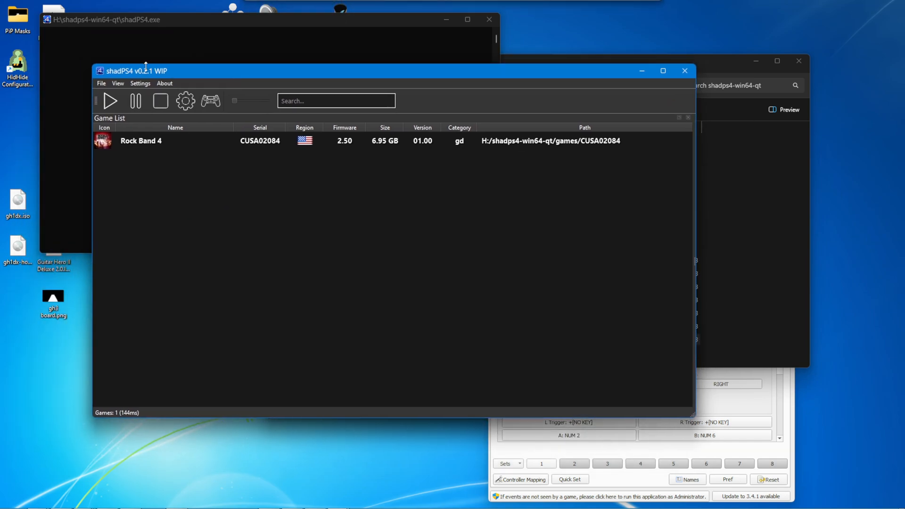
mouse_move(101, 87)
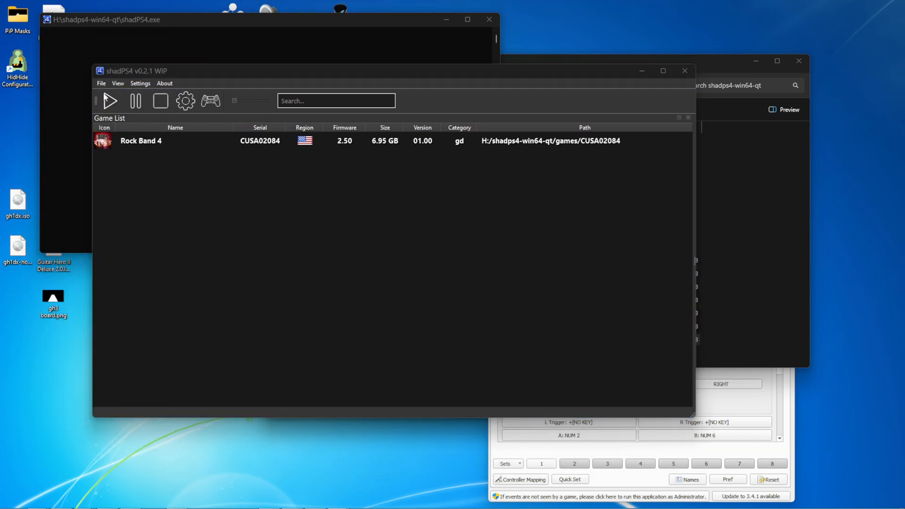
click(101, 83)
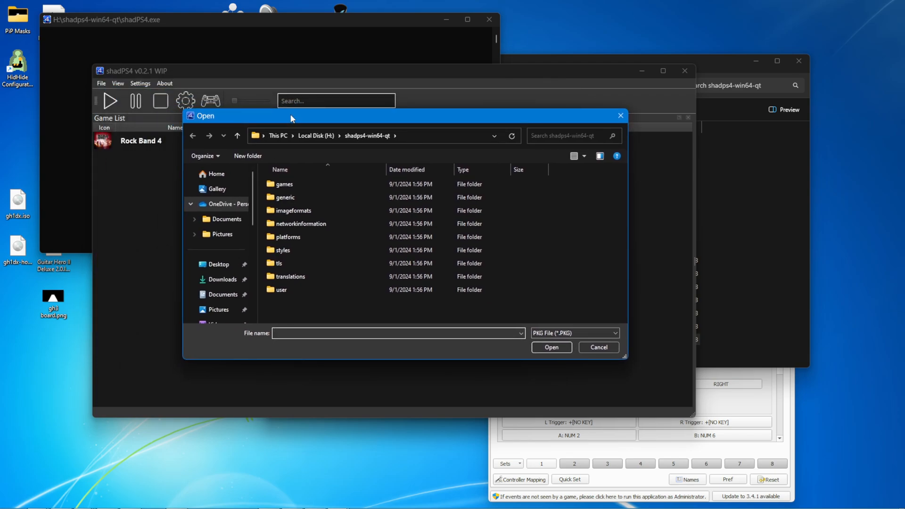
mouse_move(218, 280)
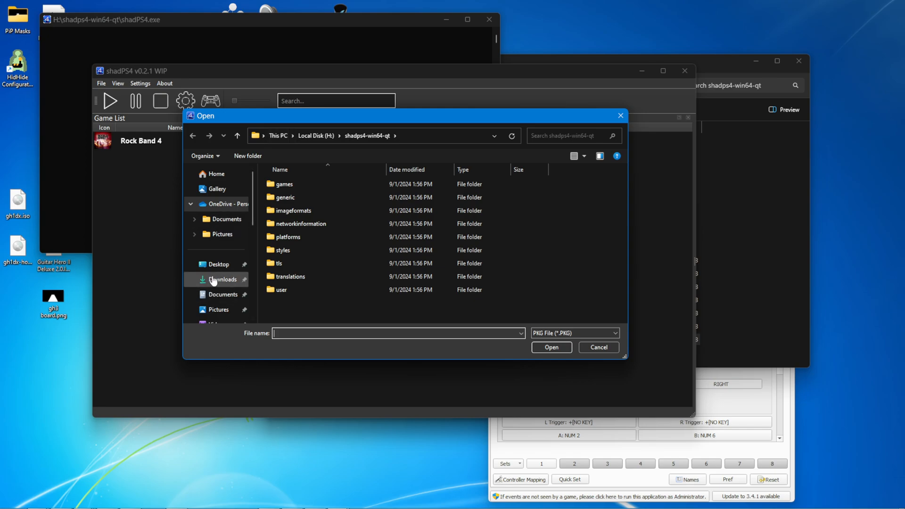
mouse_move(218, 264)
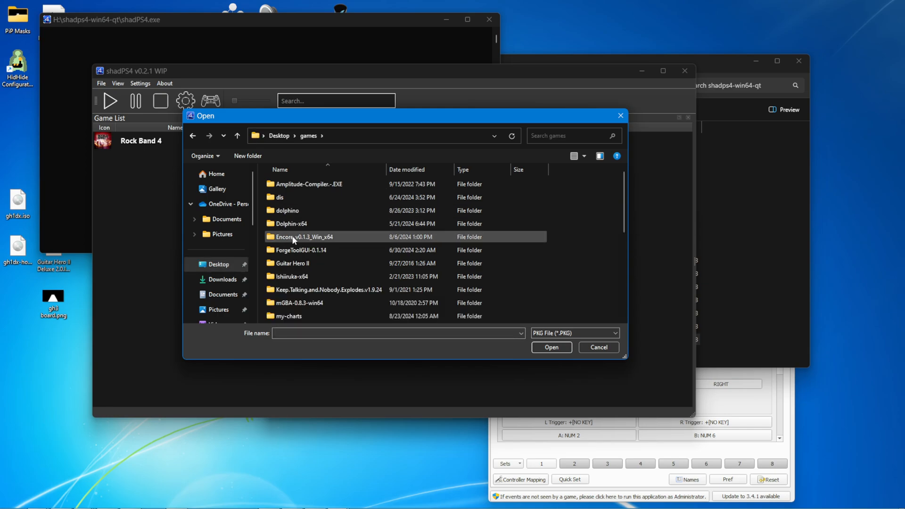
double_click(287, 316)
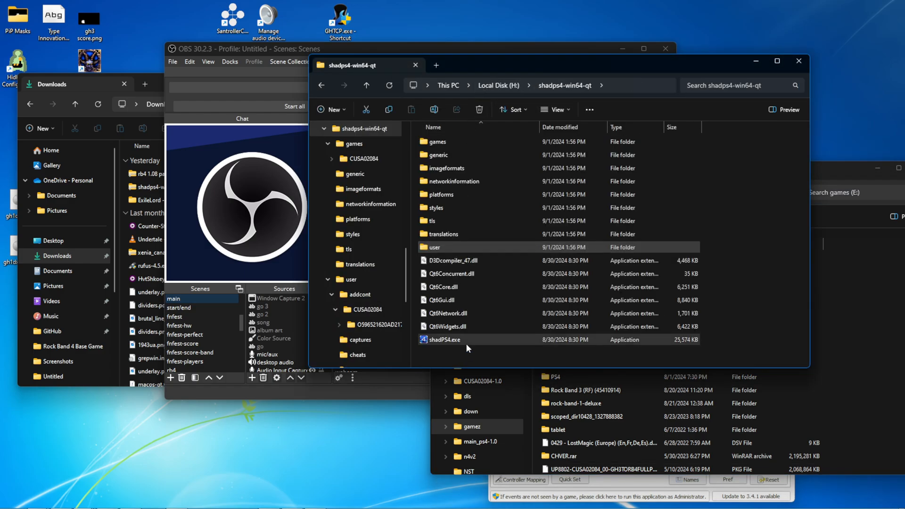
Install the UP8802-CUSA02084 GH3TORB4FULLPACK DLC PKG from games (E:), confirming the prompt.
double_click(444, 340)
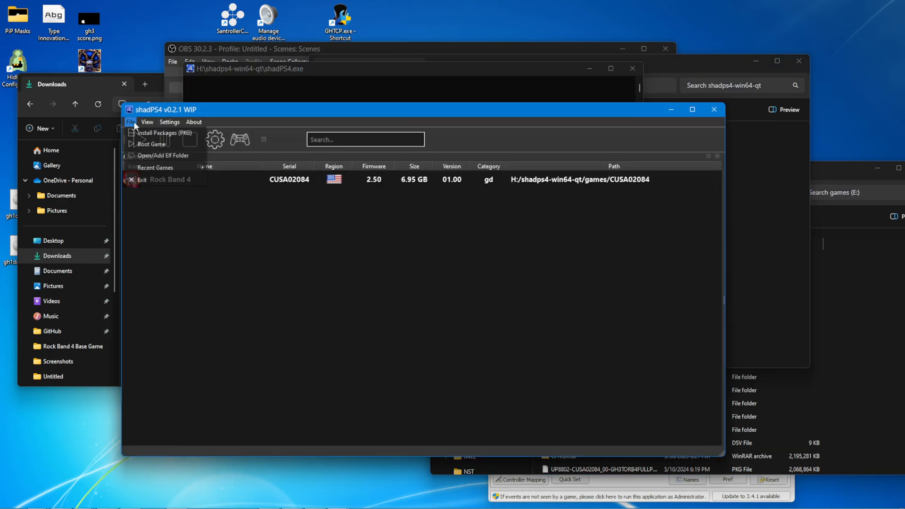
click(160, 133)
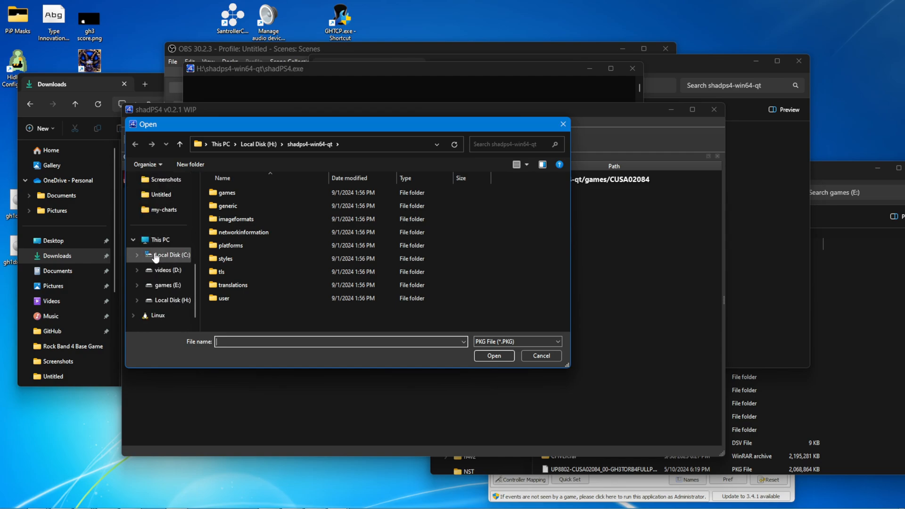
click(166, 285)
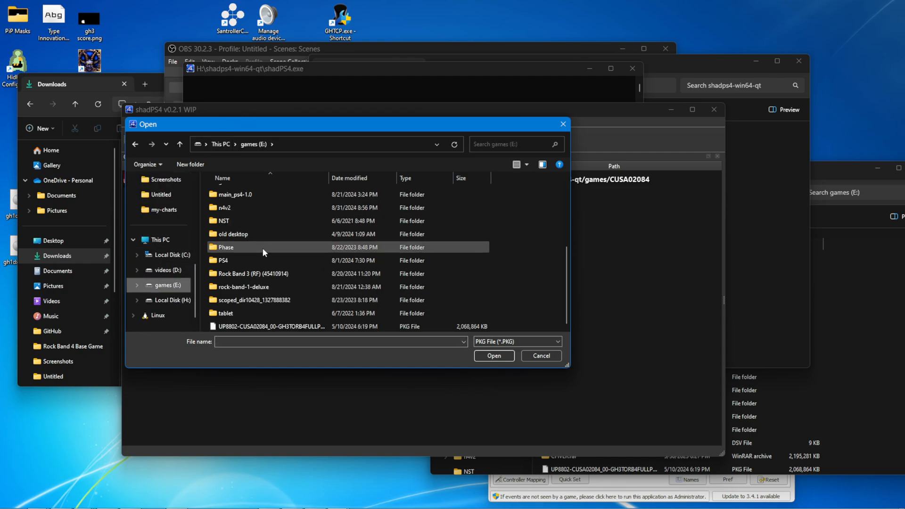
click(493, 355)
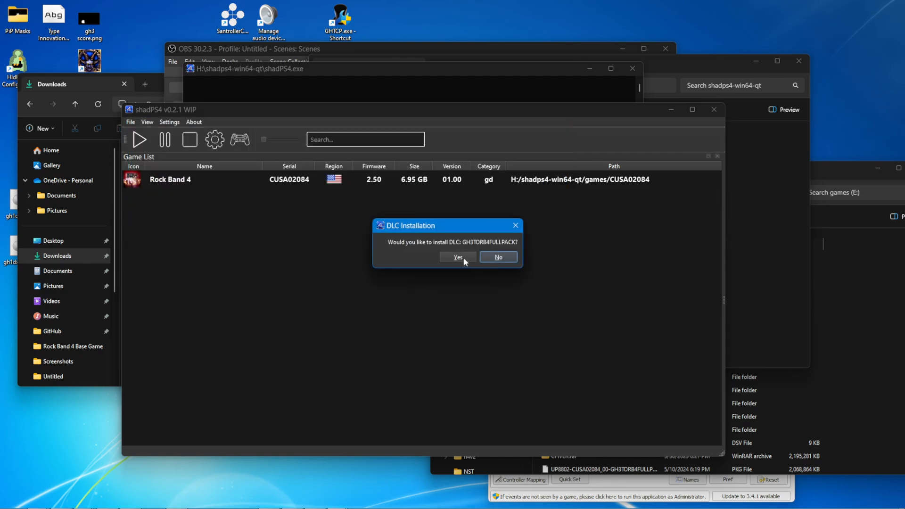
click(457, 257)
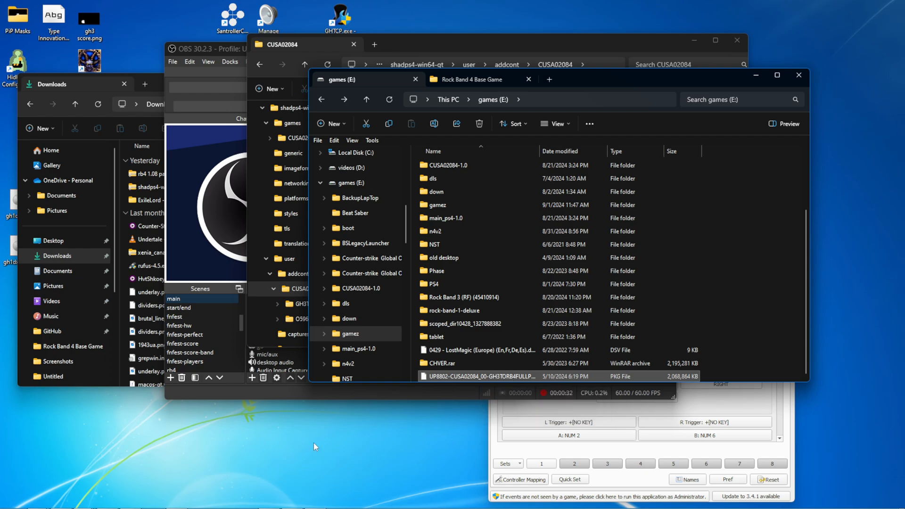
Extract the UP8802-CUSA02084 Guitar Hero 3 to Rock Band 4 package to drive E:.
click(11, 499)
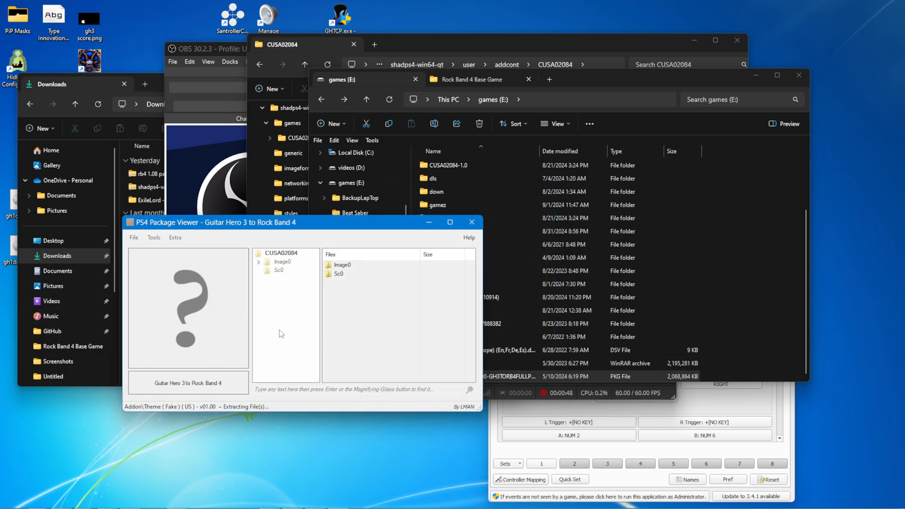
mouse_move(268, 370)
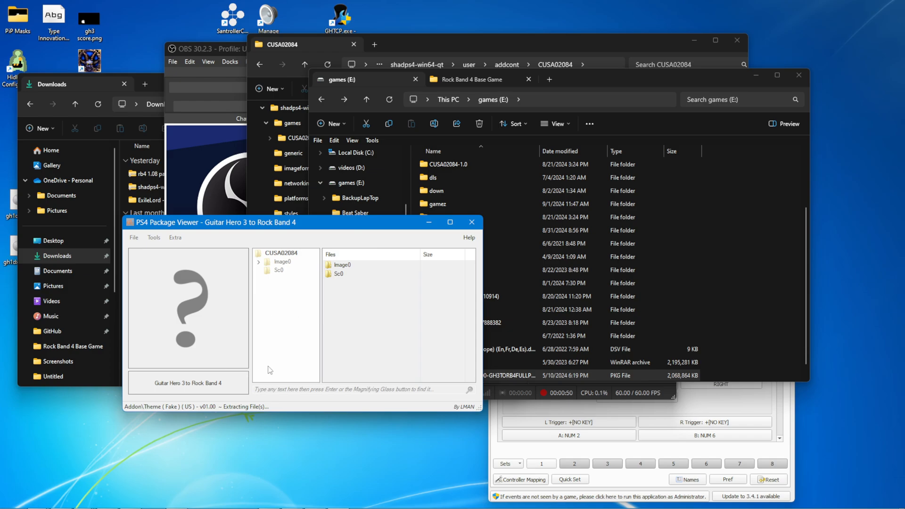
scroll(down, 3)
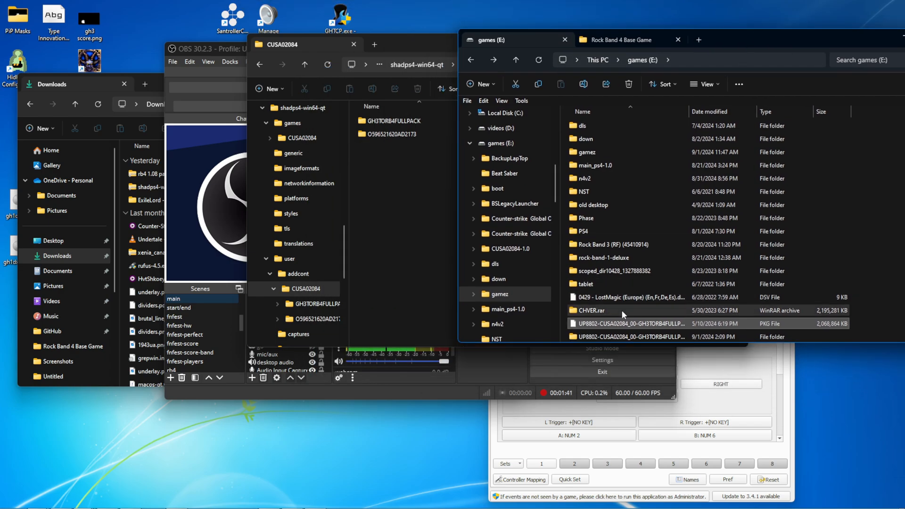
Open the extracted package's Image0 folder and the installed GH3TORB4FULLPACK folder.
double_click(627, 336)
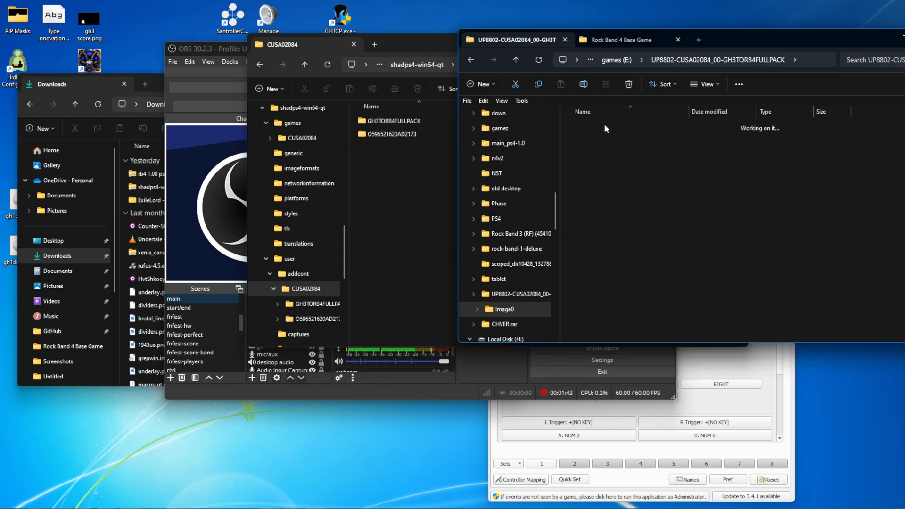
double_click(509, 309)
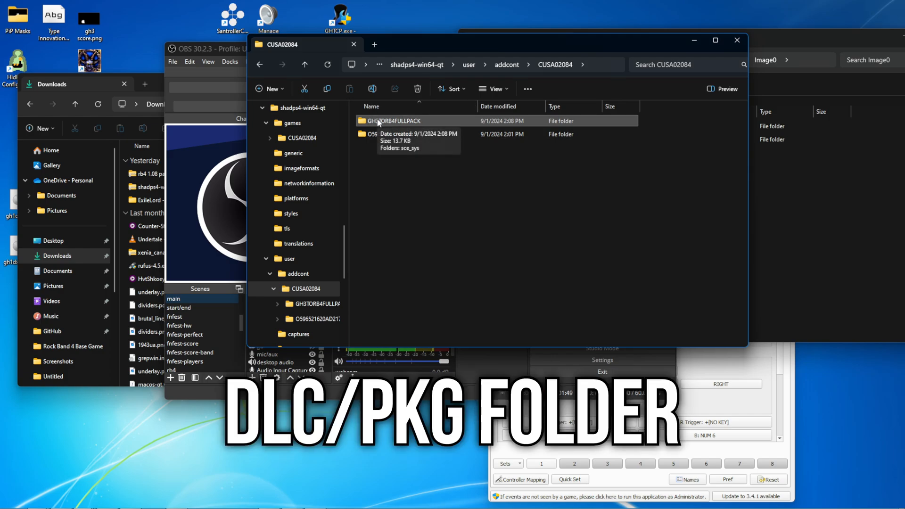
double_click(394, 121)
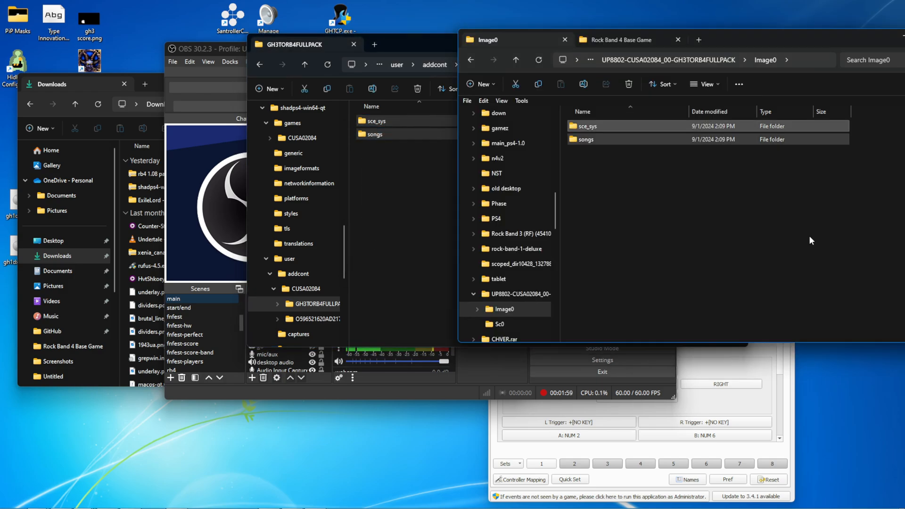
Compare the package's Sc0 folder with the installed songs folder, then return to shadps4-win64-qt.
click(500, 309)
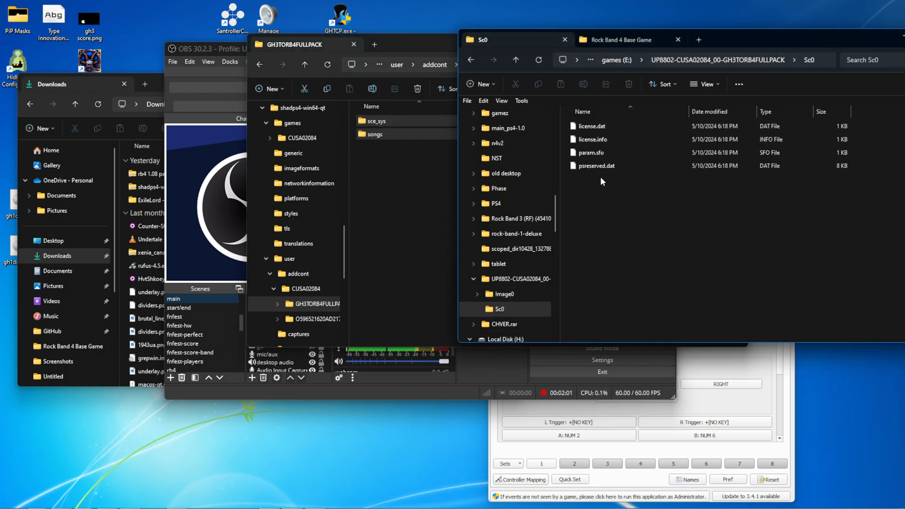
click(312, 319)
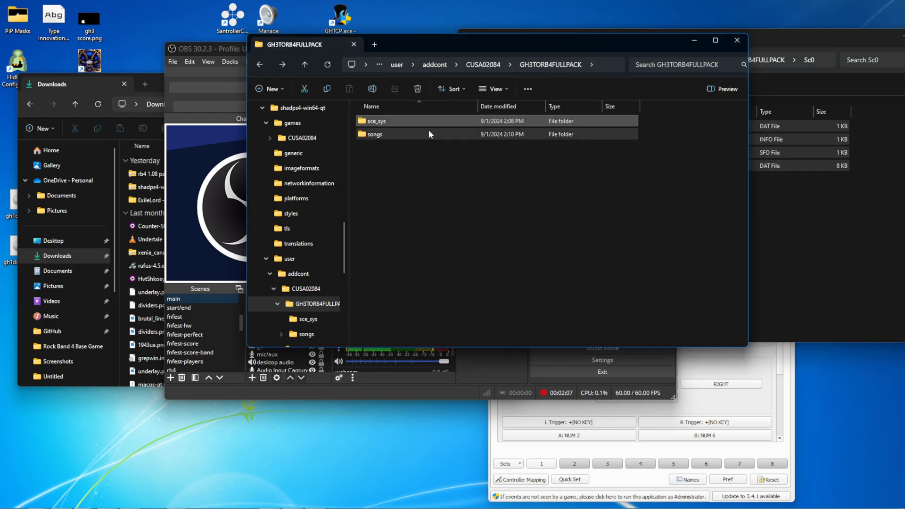
double_click(373, 134)
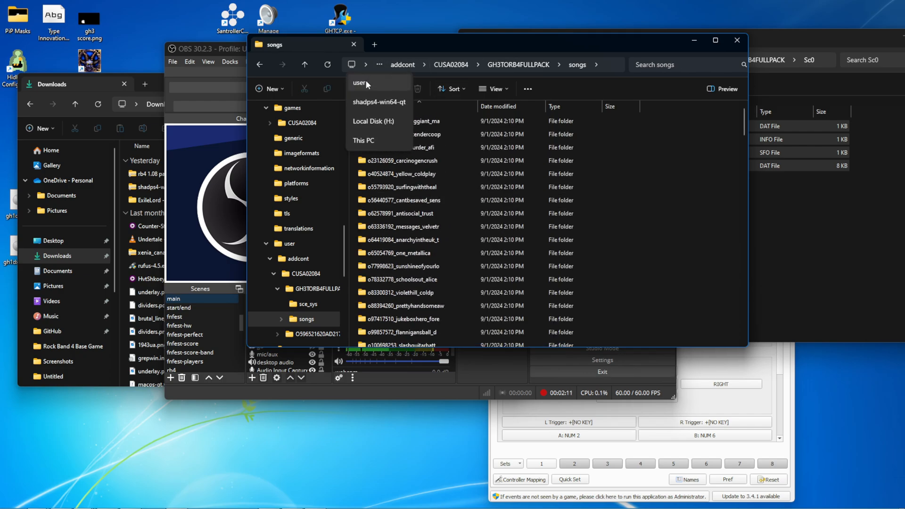
click(379, 101)
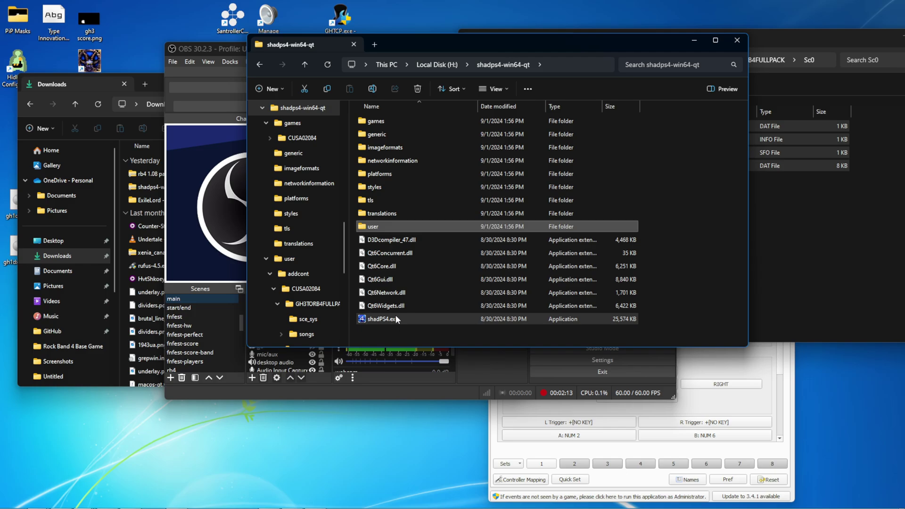
Boot Rock Band 4 in shadPS4, dismiss the welcome prompt, and open Quickplay > Play Songs.
double_click(381, 319)
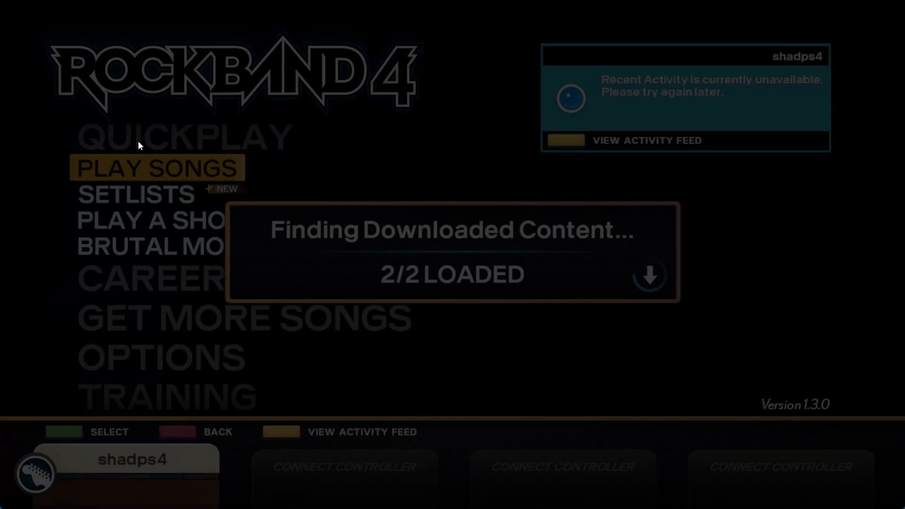
click(157, 168)
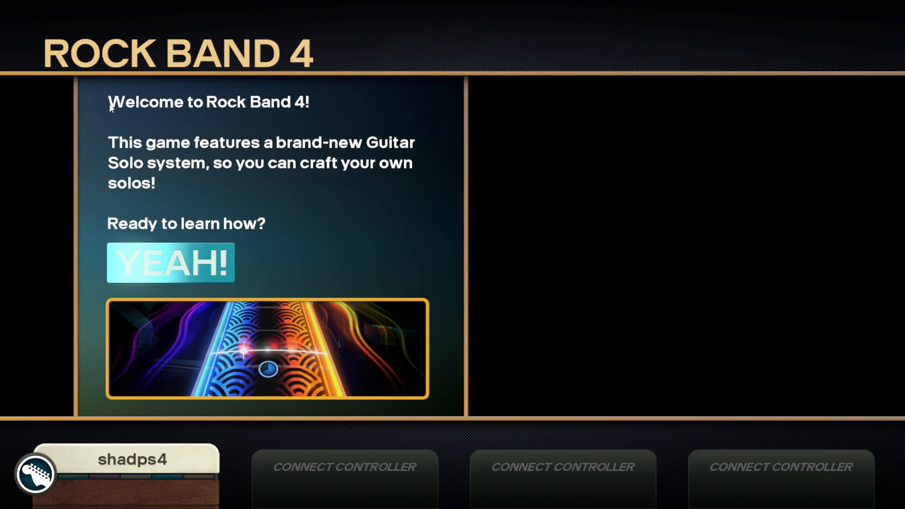
click(170, 263)
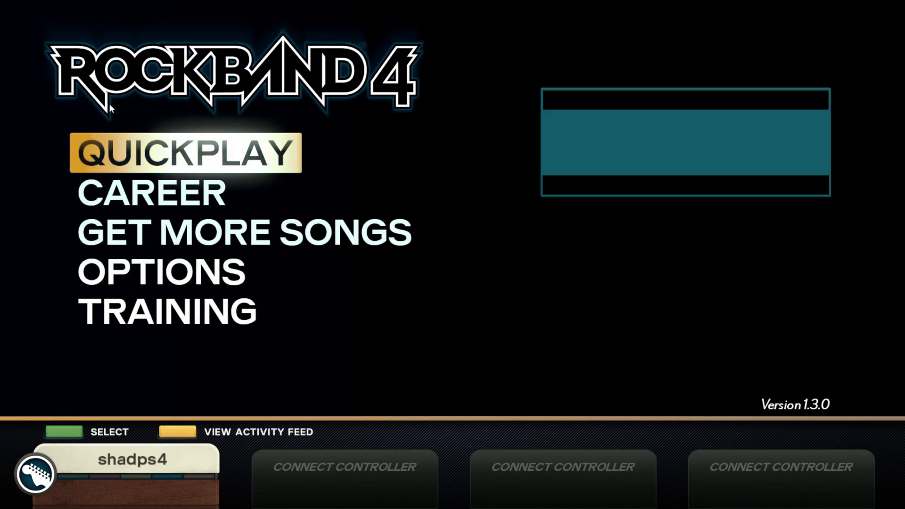
click(185, 152)
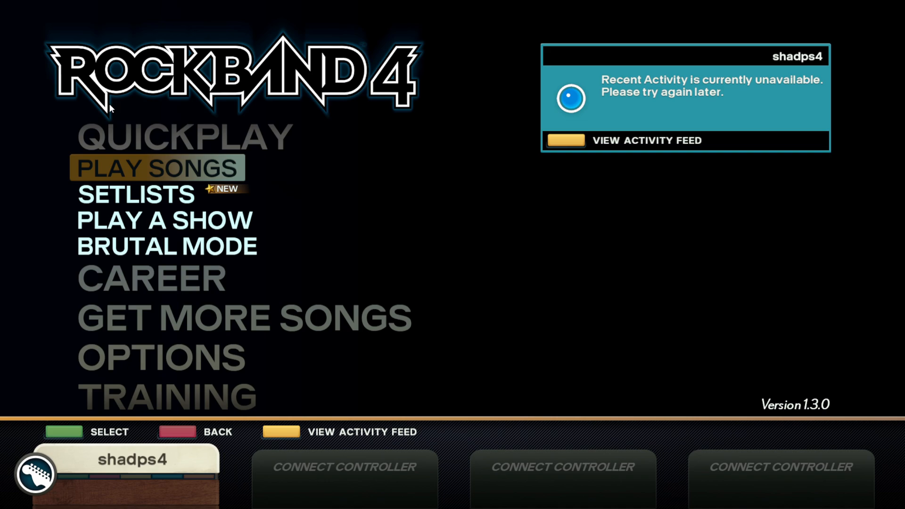
click(157, 168)
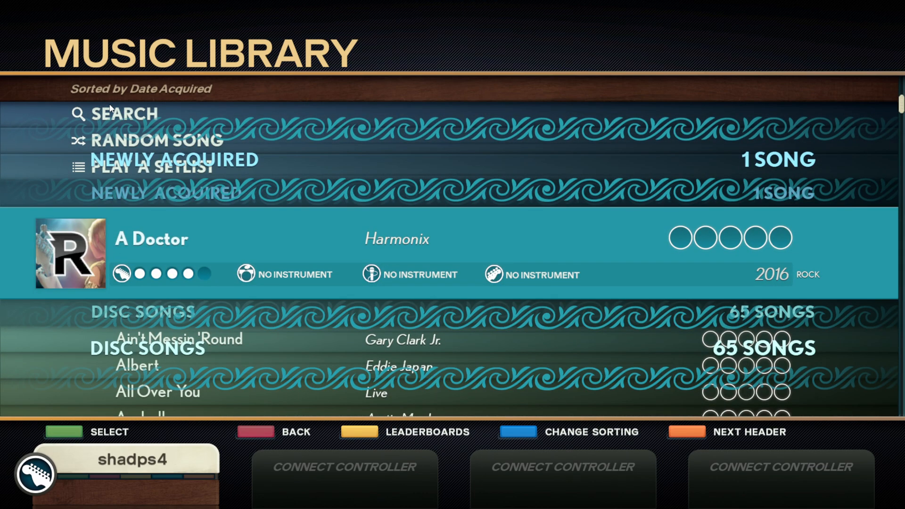
Play a song from the Music Library to 46,879 points, then close shadPS4.
click(151, 239)
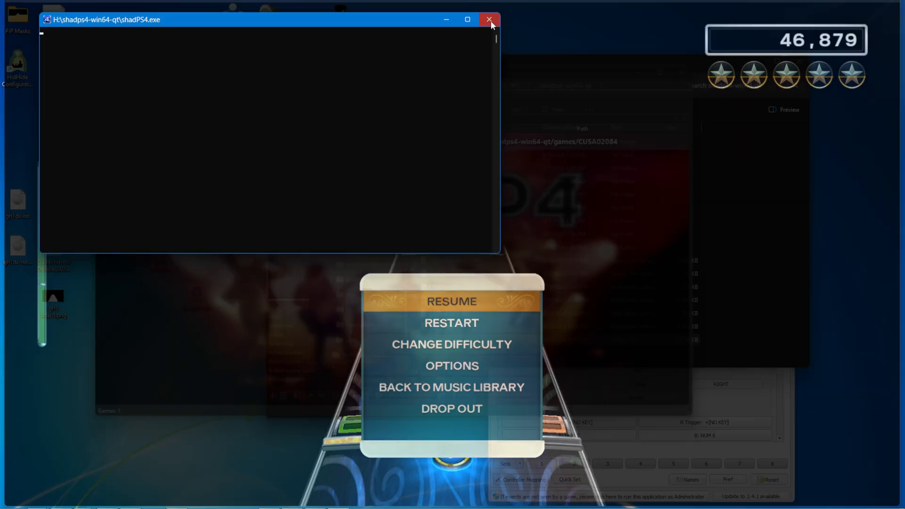
click(490, 19)
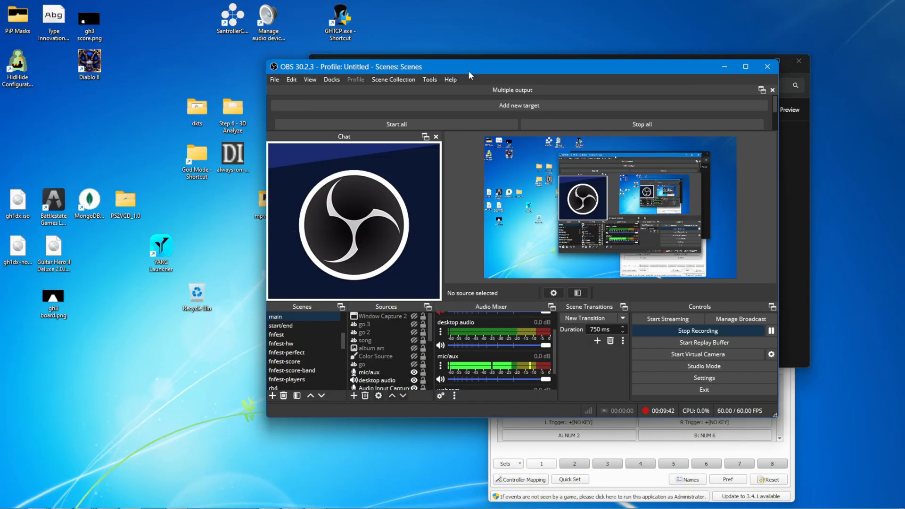